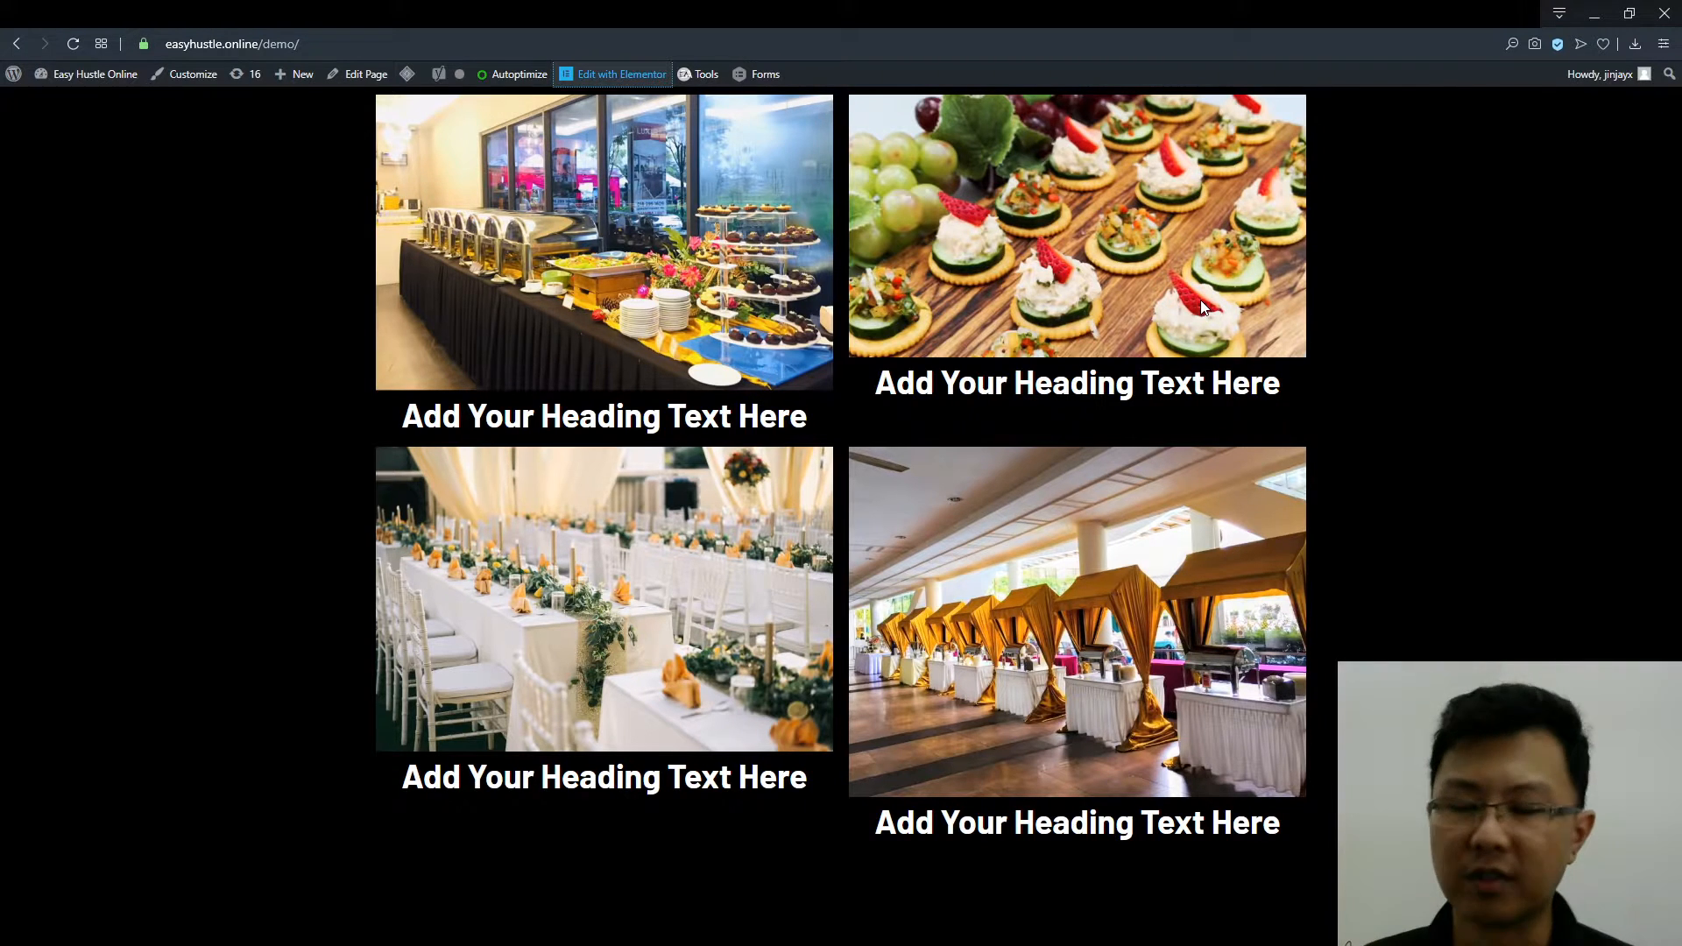
{"action": "mouse_move", "coordinate": [515, 266]}
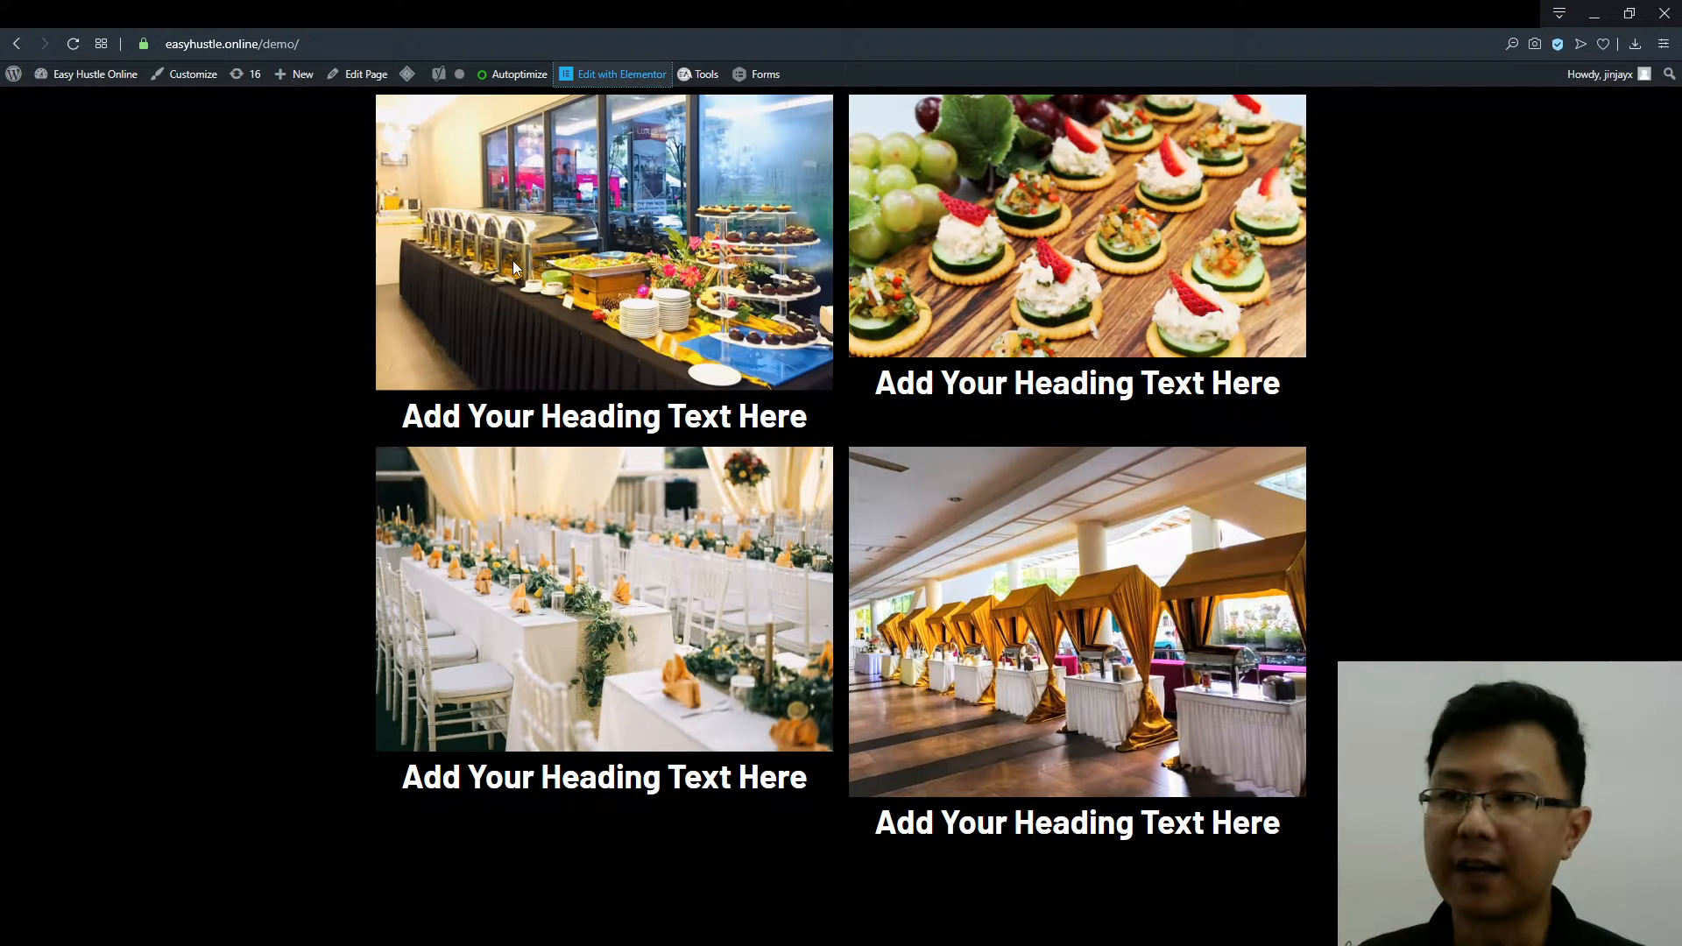
{"action": "mouse_move", "coordinate": [450, 222]}
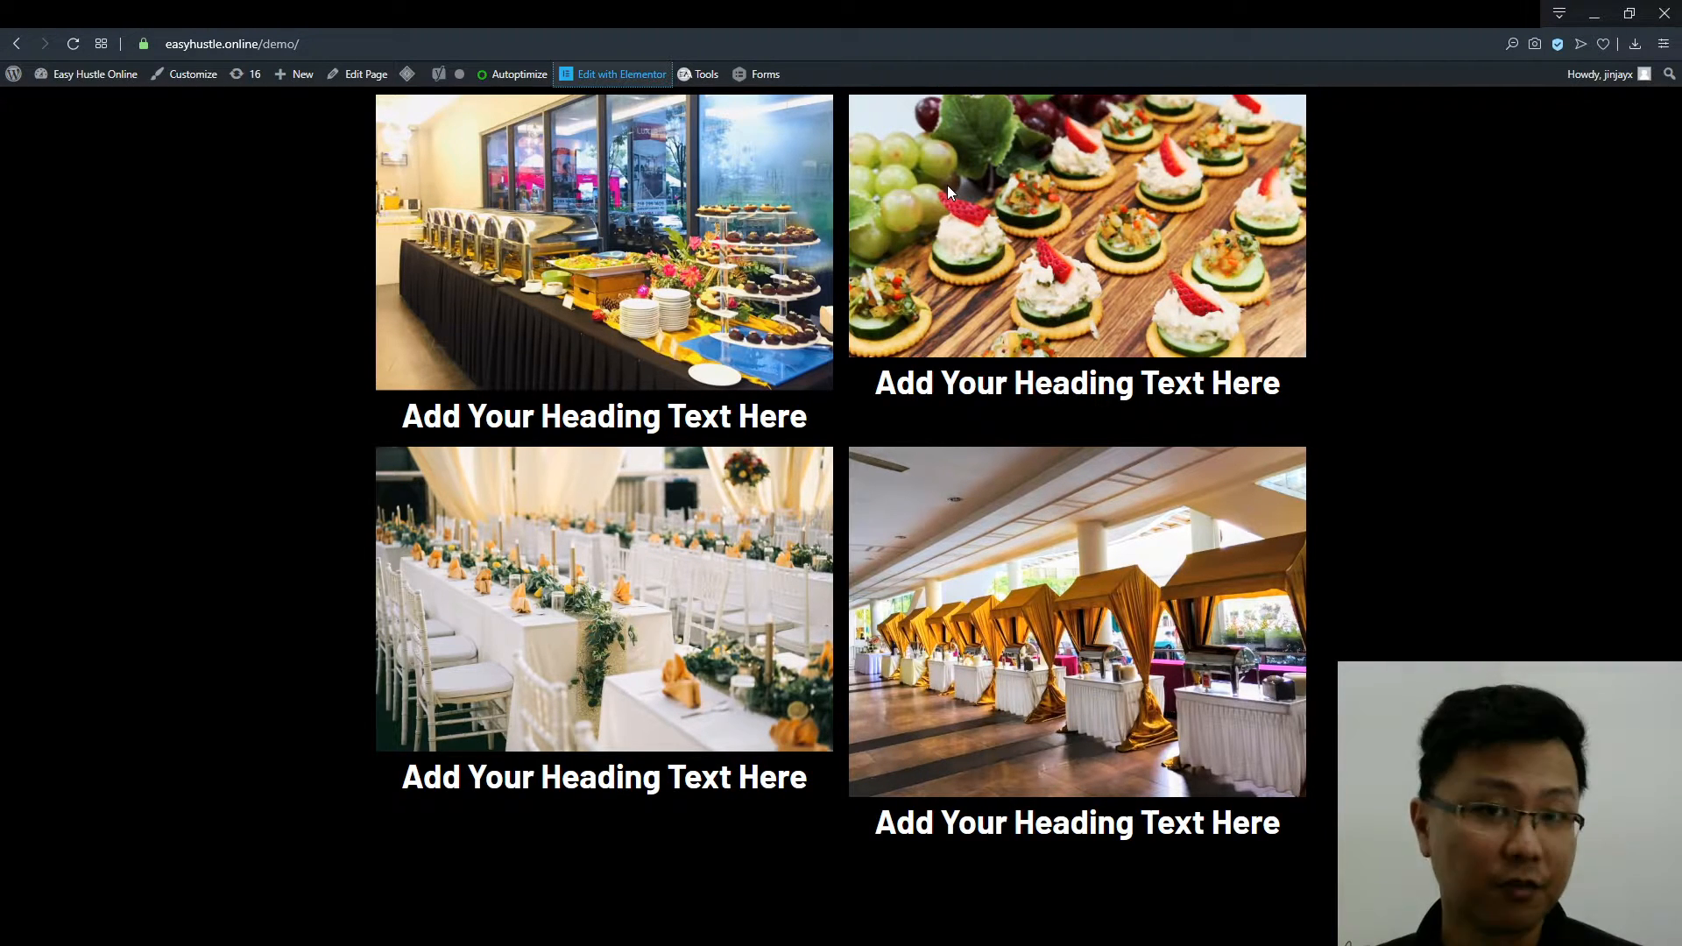
{"action": "mouse_move", "coordinate": [710, 597]}
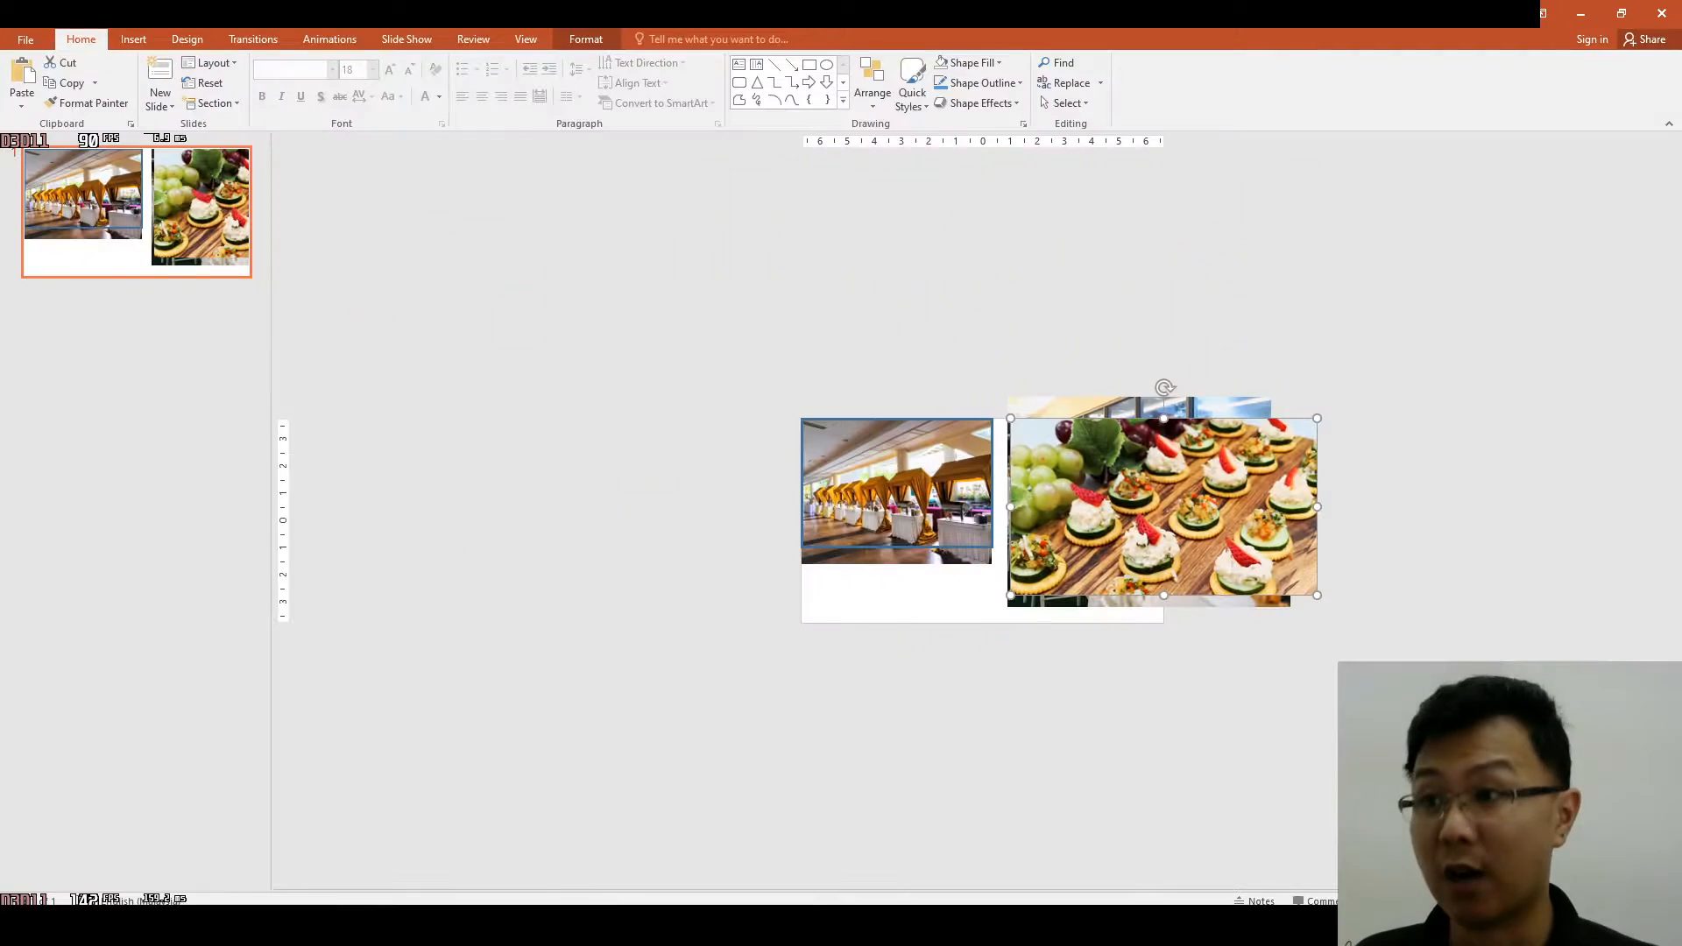
Step: Draw a rectangle on the slide's top-left, remove its fill and adjust its outline
{"action": "left_click", "coordinate": [788, 503]}
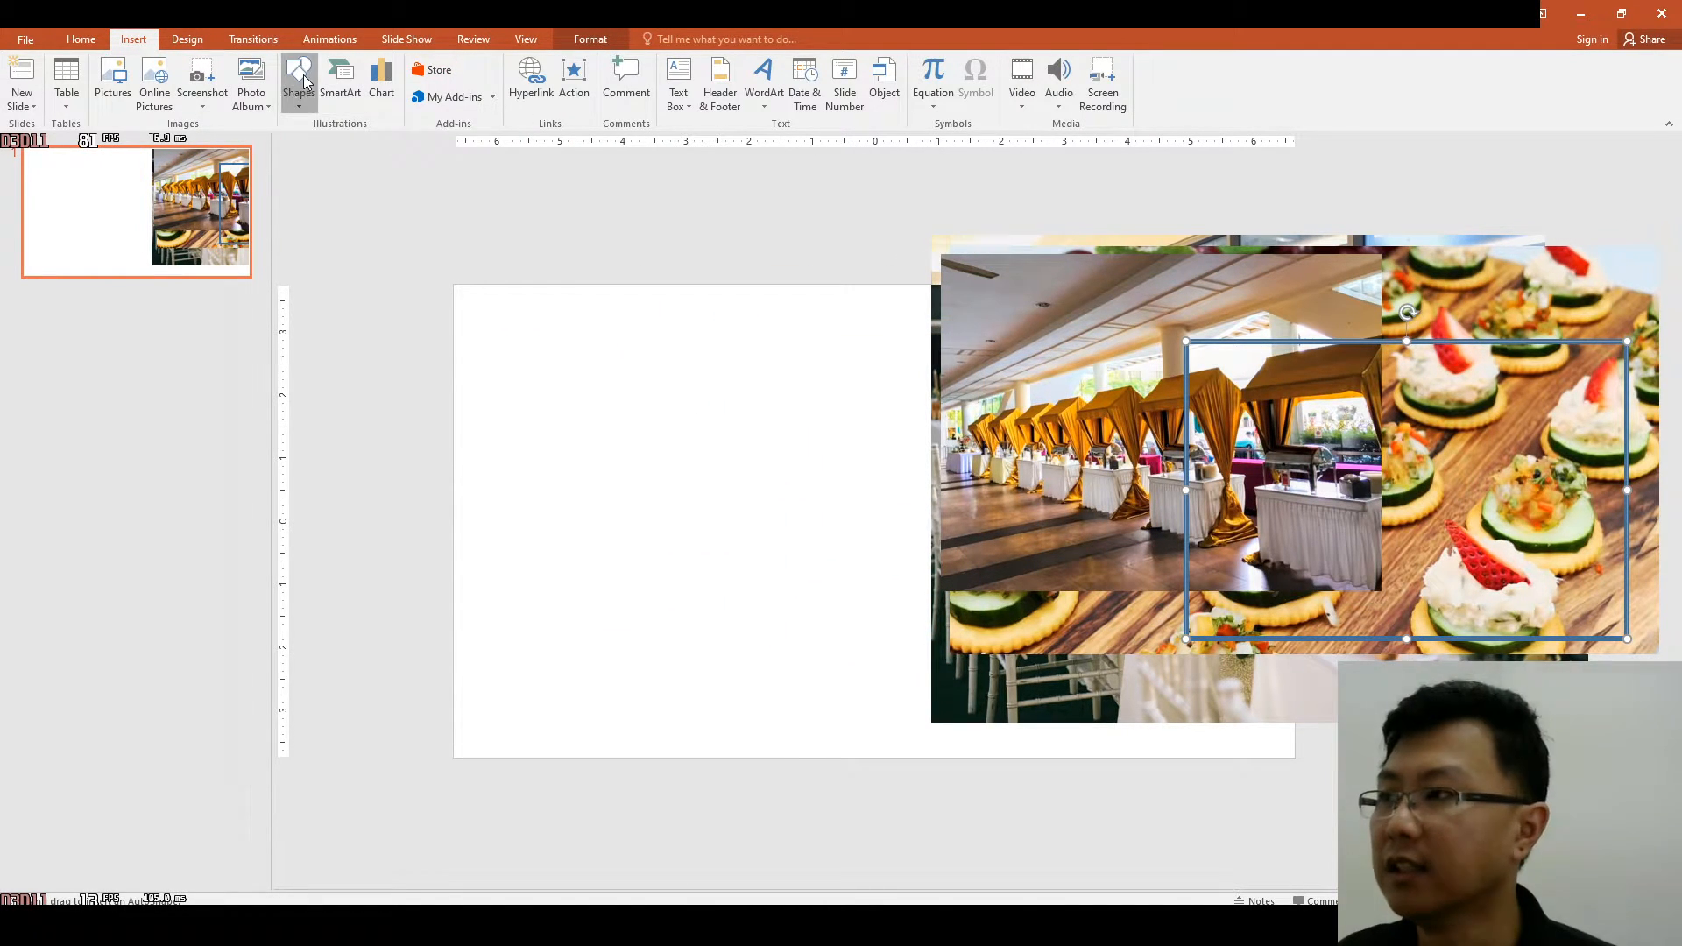
{"action": "left_click_drag", "start_coordinate": [454, 284], "coordinate": [888, 601]}
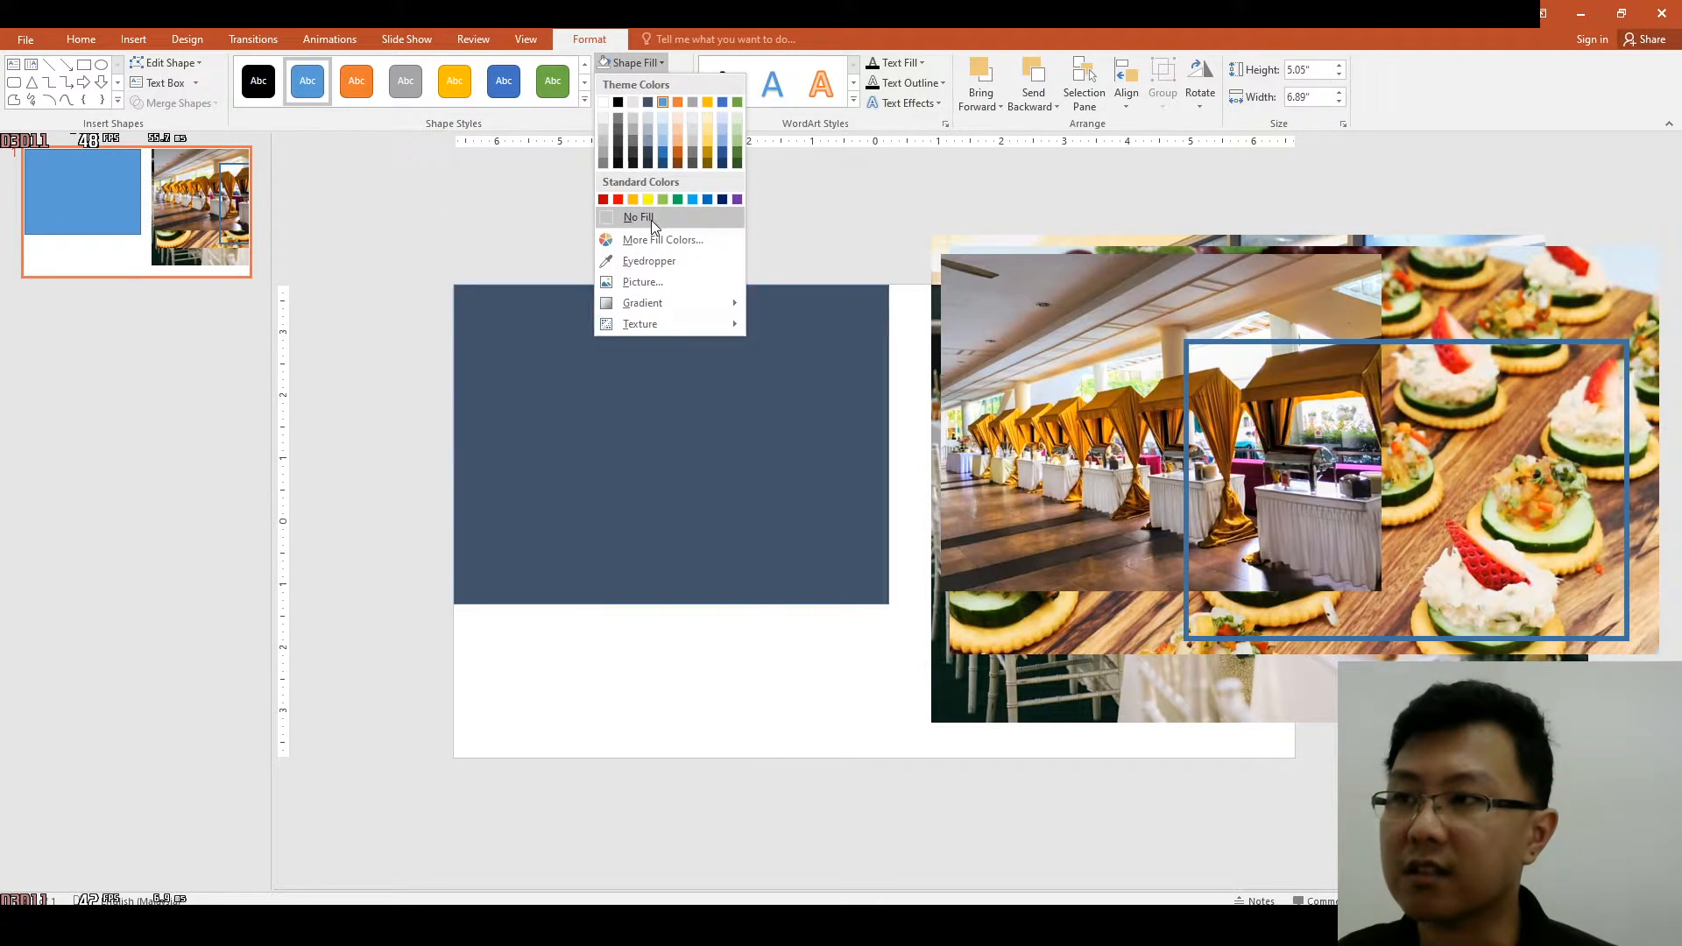
{"action": "left_click", "coordinate": [637, 218]}
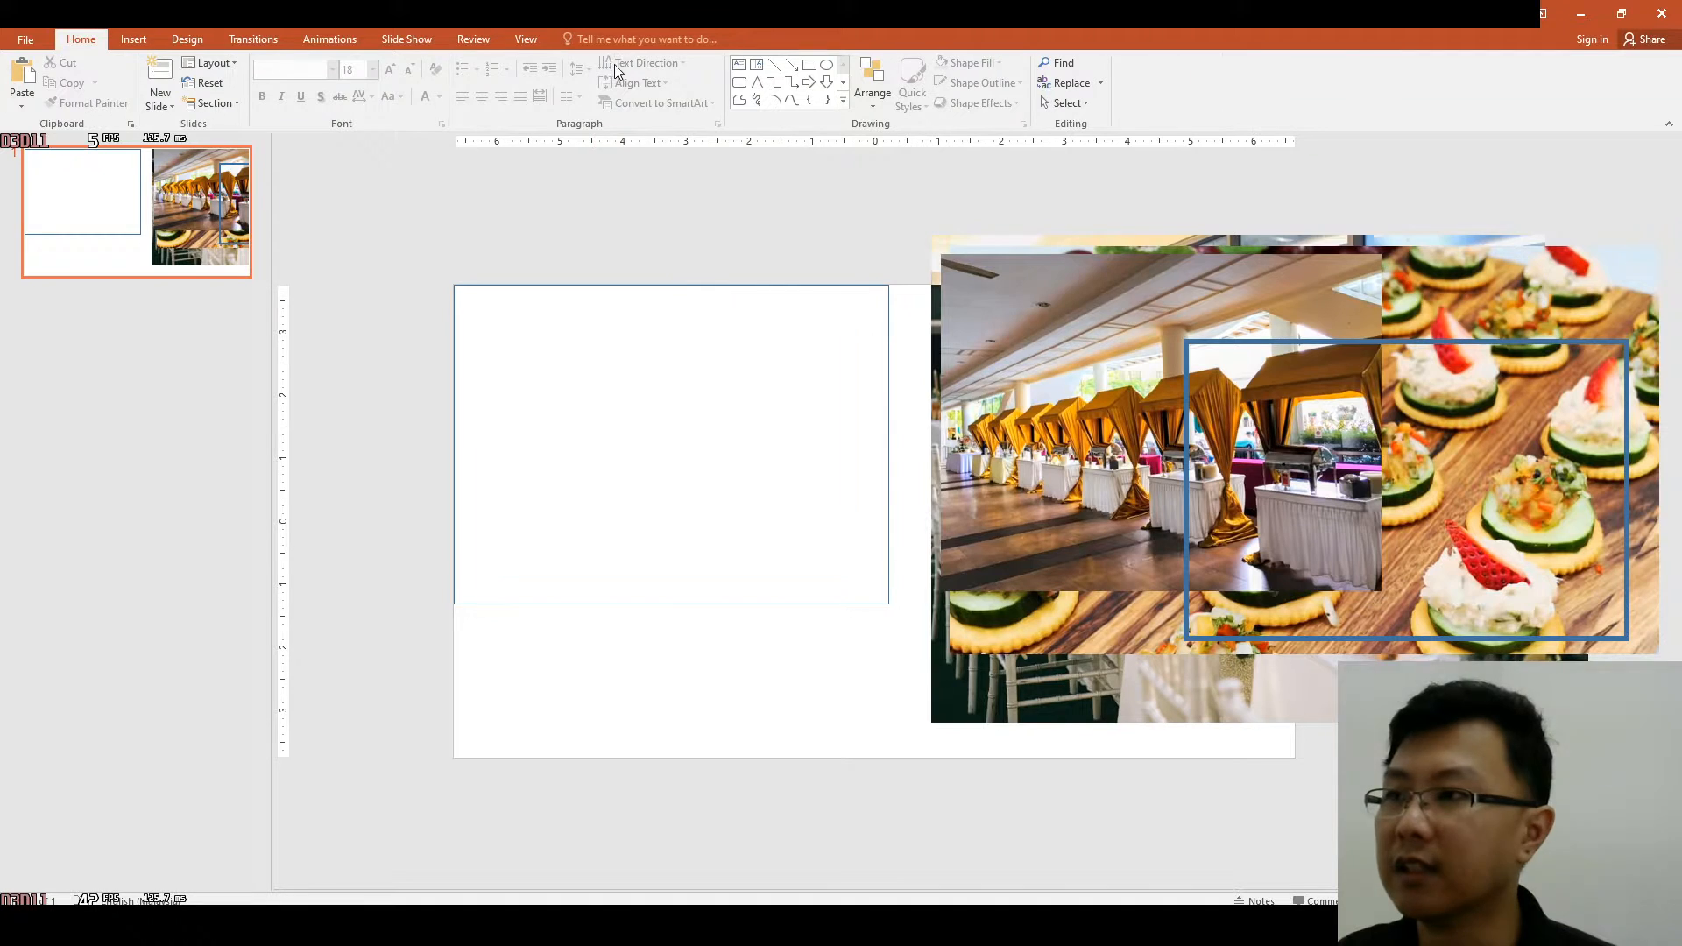
{"action": "left_click", "coordinate": [643, 83]}
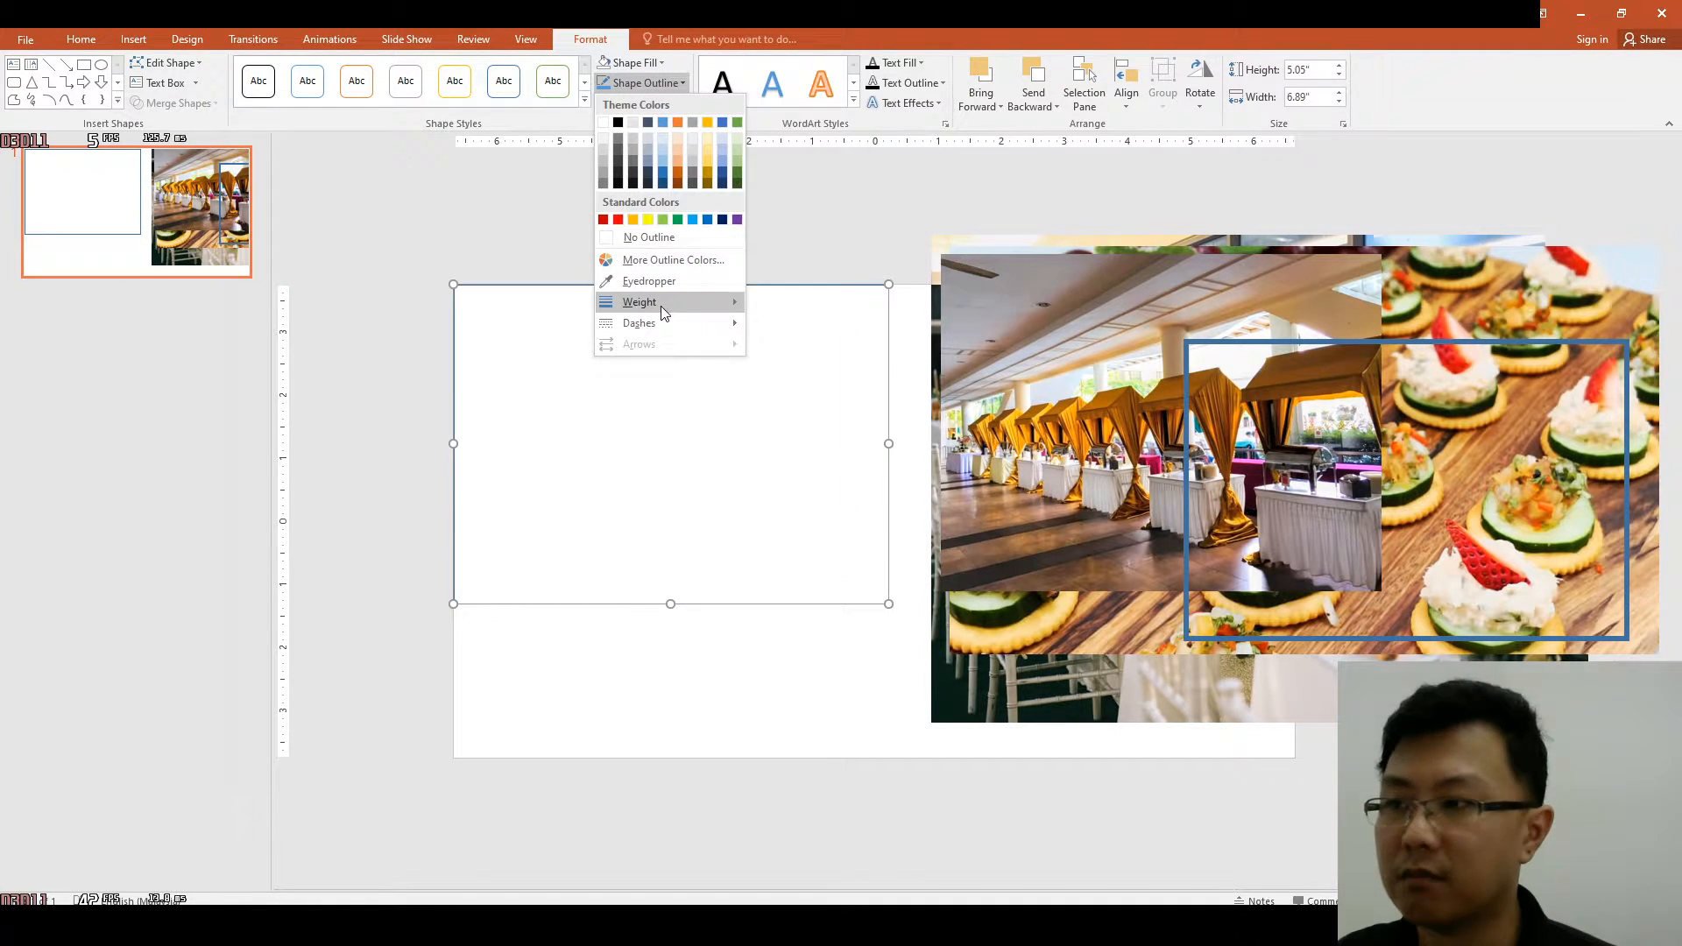
{"action": "left_click", "coordinate": [81, 38]}
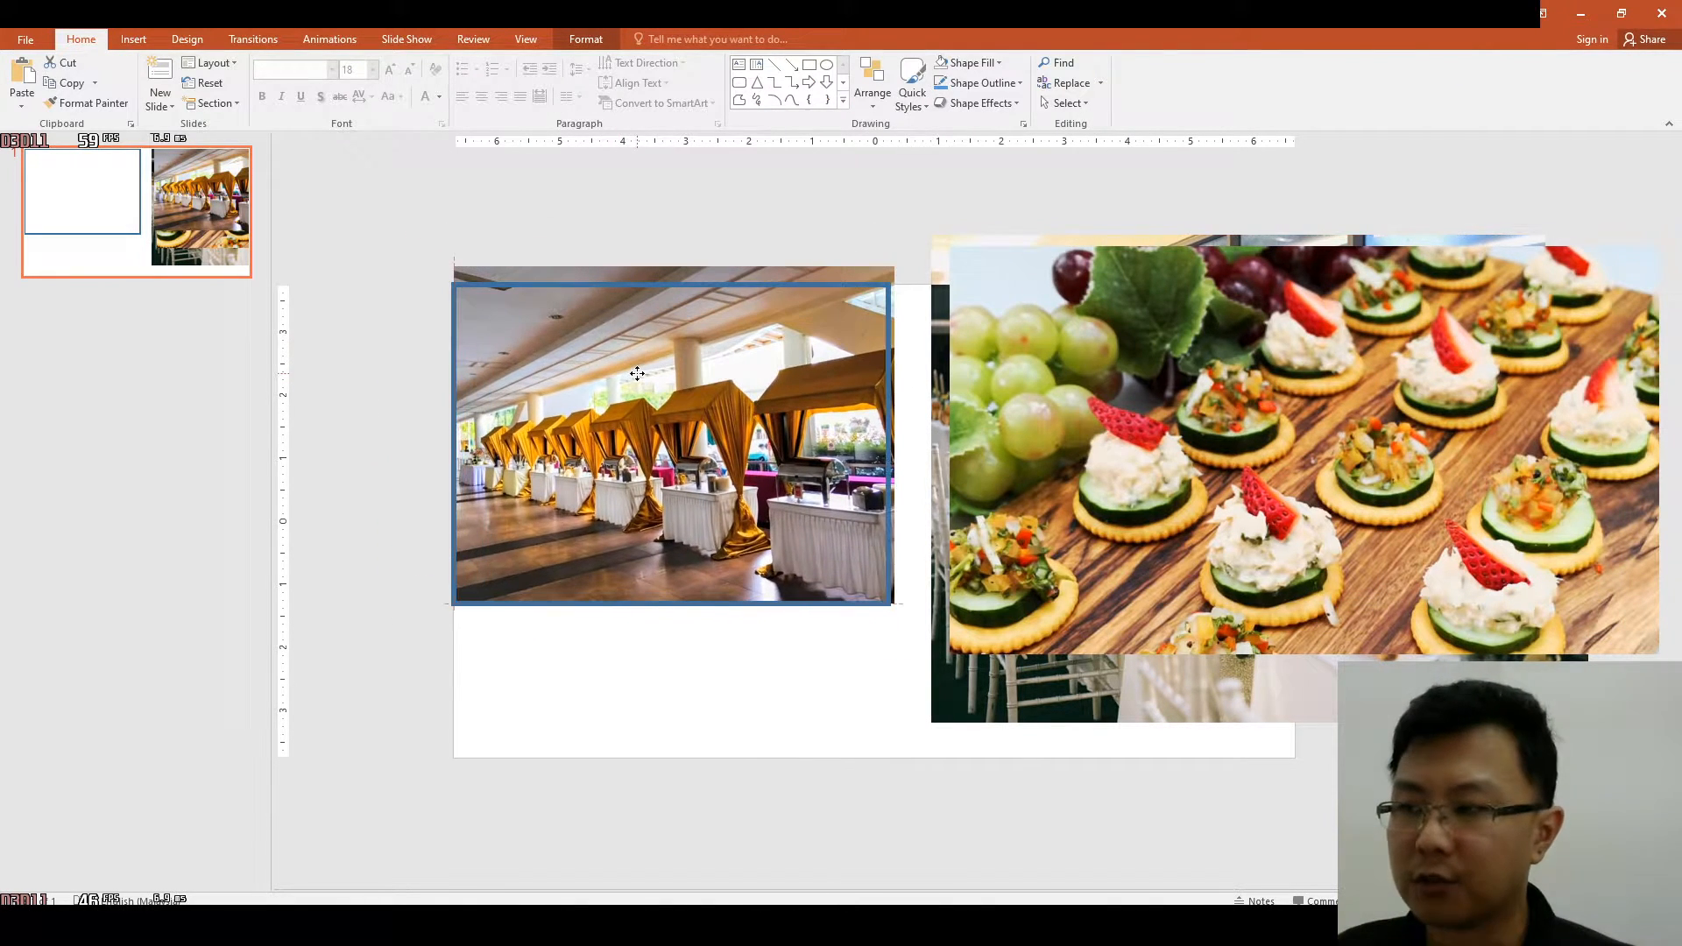
Step: Crop the golden-tent photo's top edge down to the rectangle frame
{"action": "left_click", "coordinate": [673, 440]}
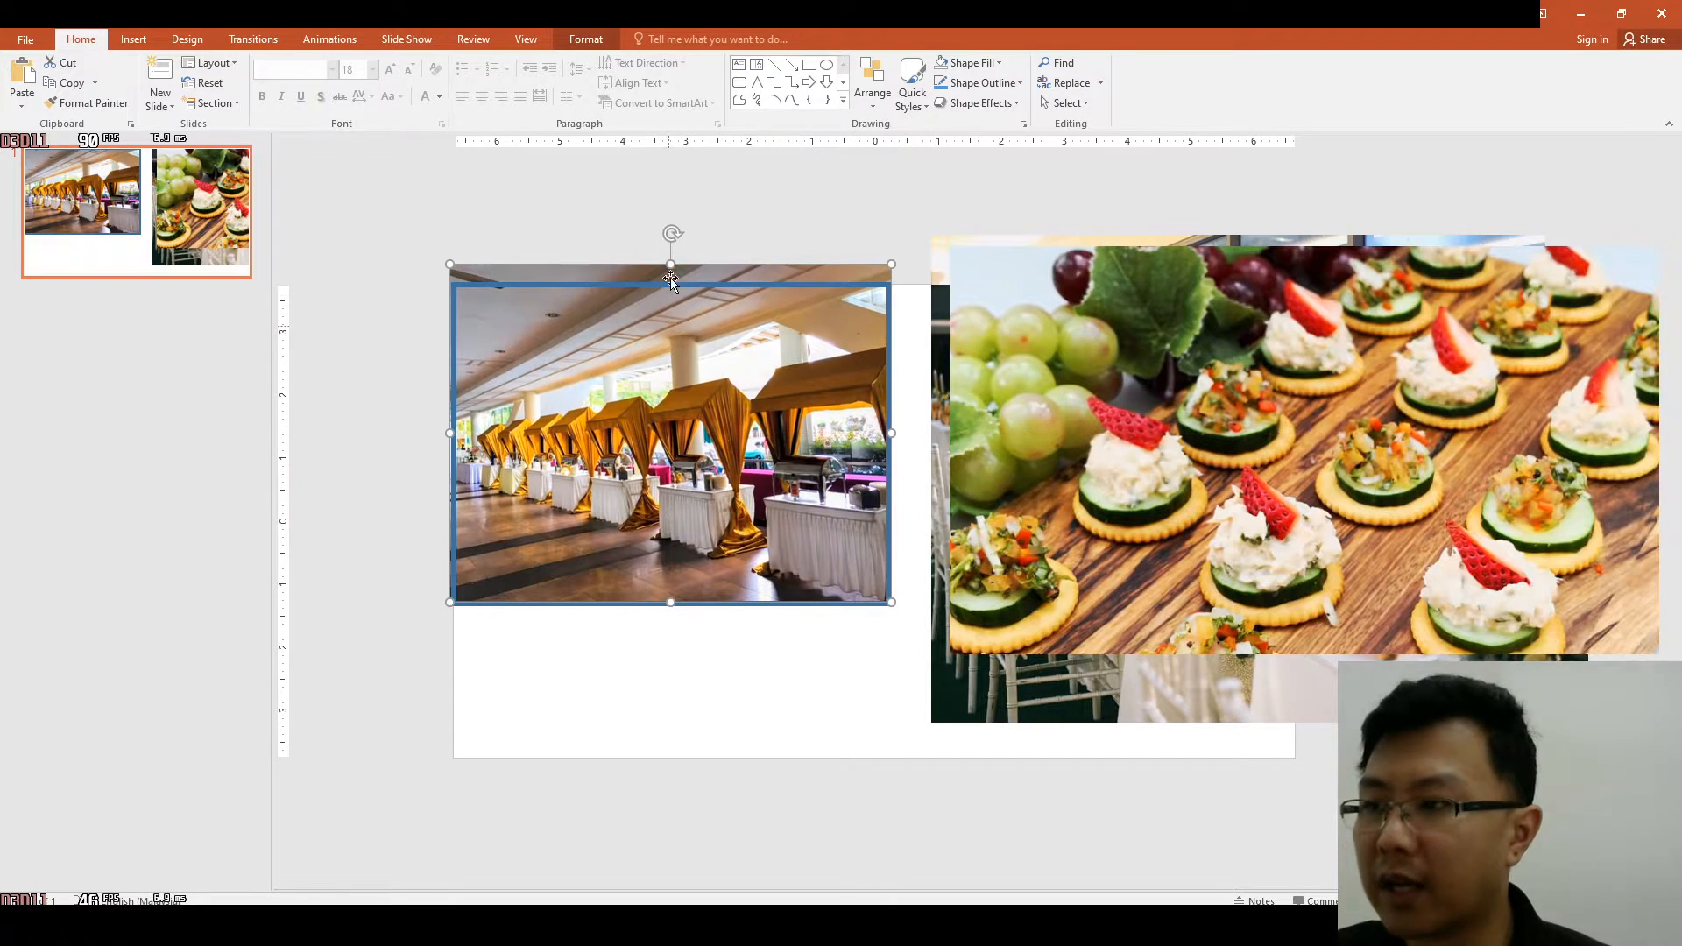
{"action": "mouse_move", "coordinate": [667, 384]}
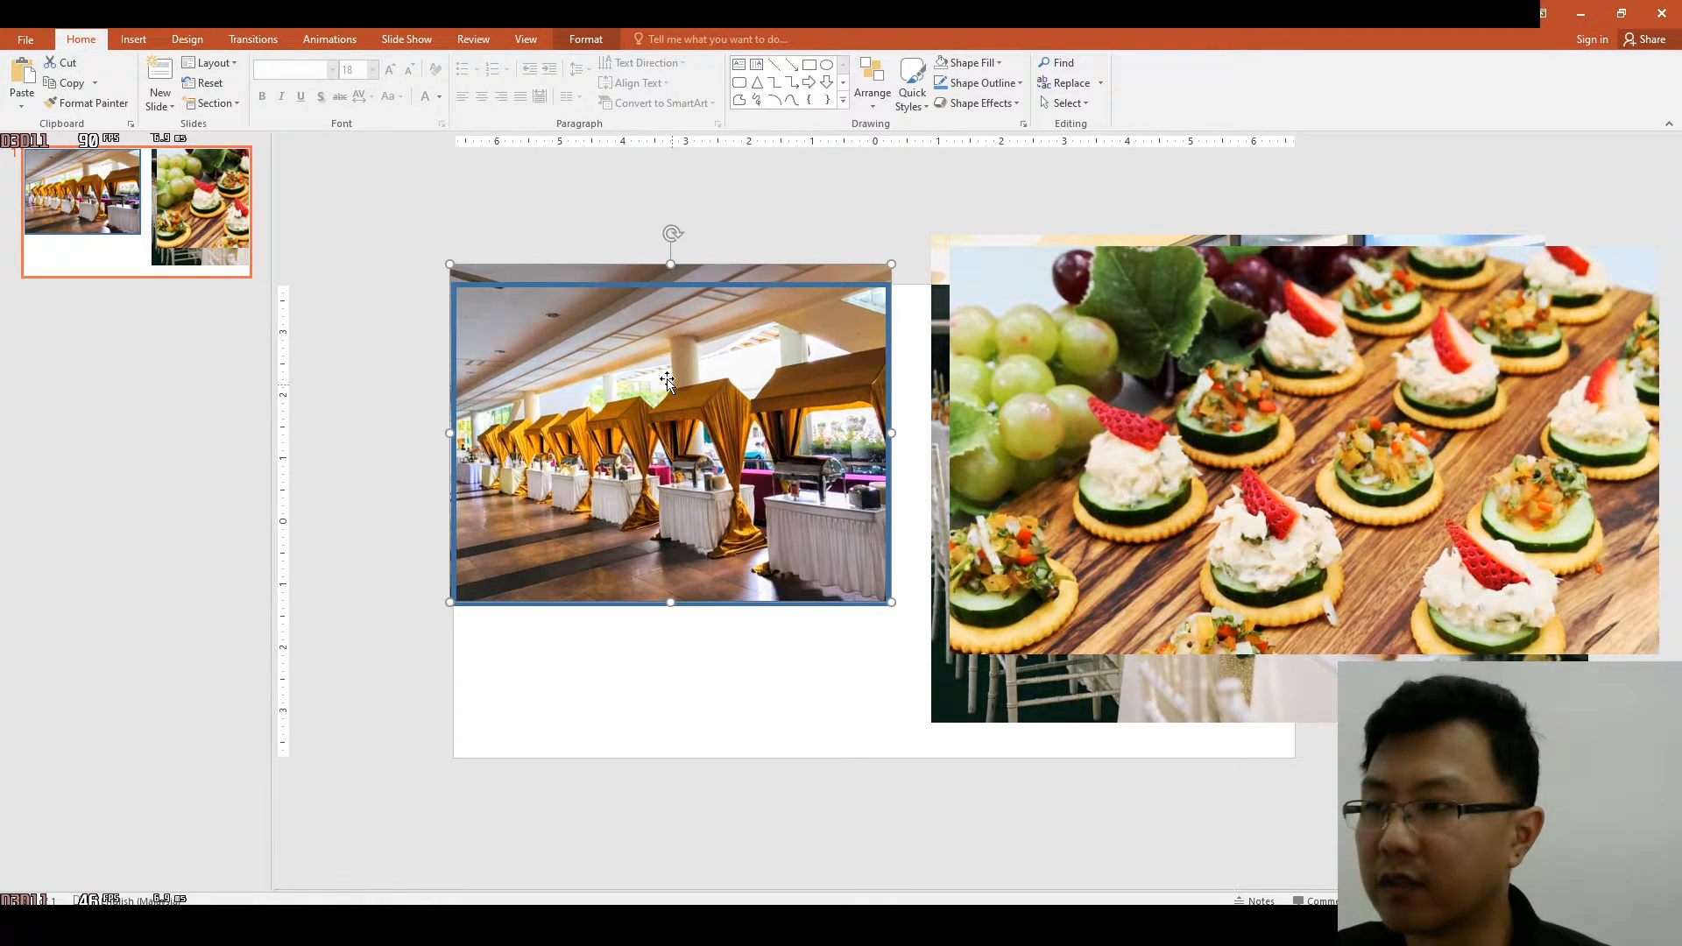
{"action": "left_click", "coordinate": [586, 40]}
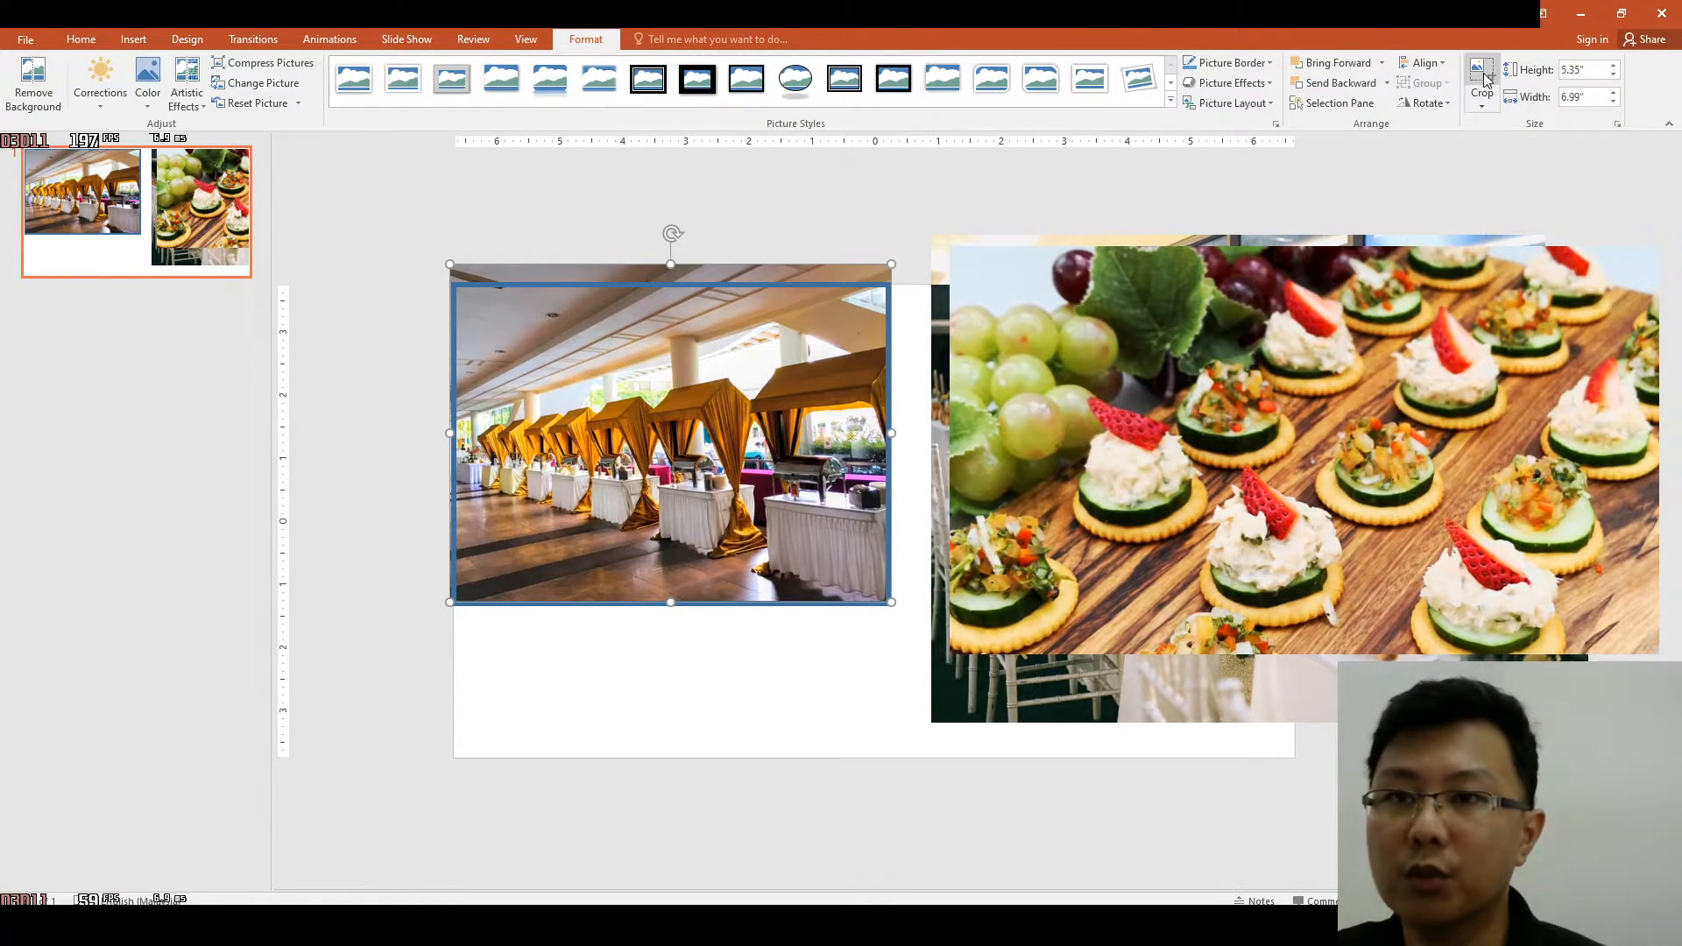
{"action": "left_click", "coordinate": [1482, 78]}
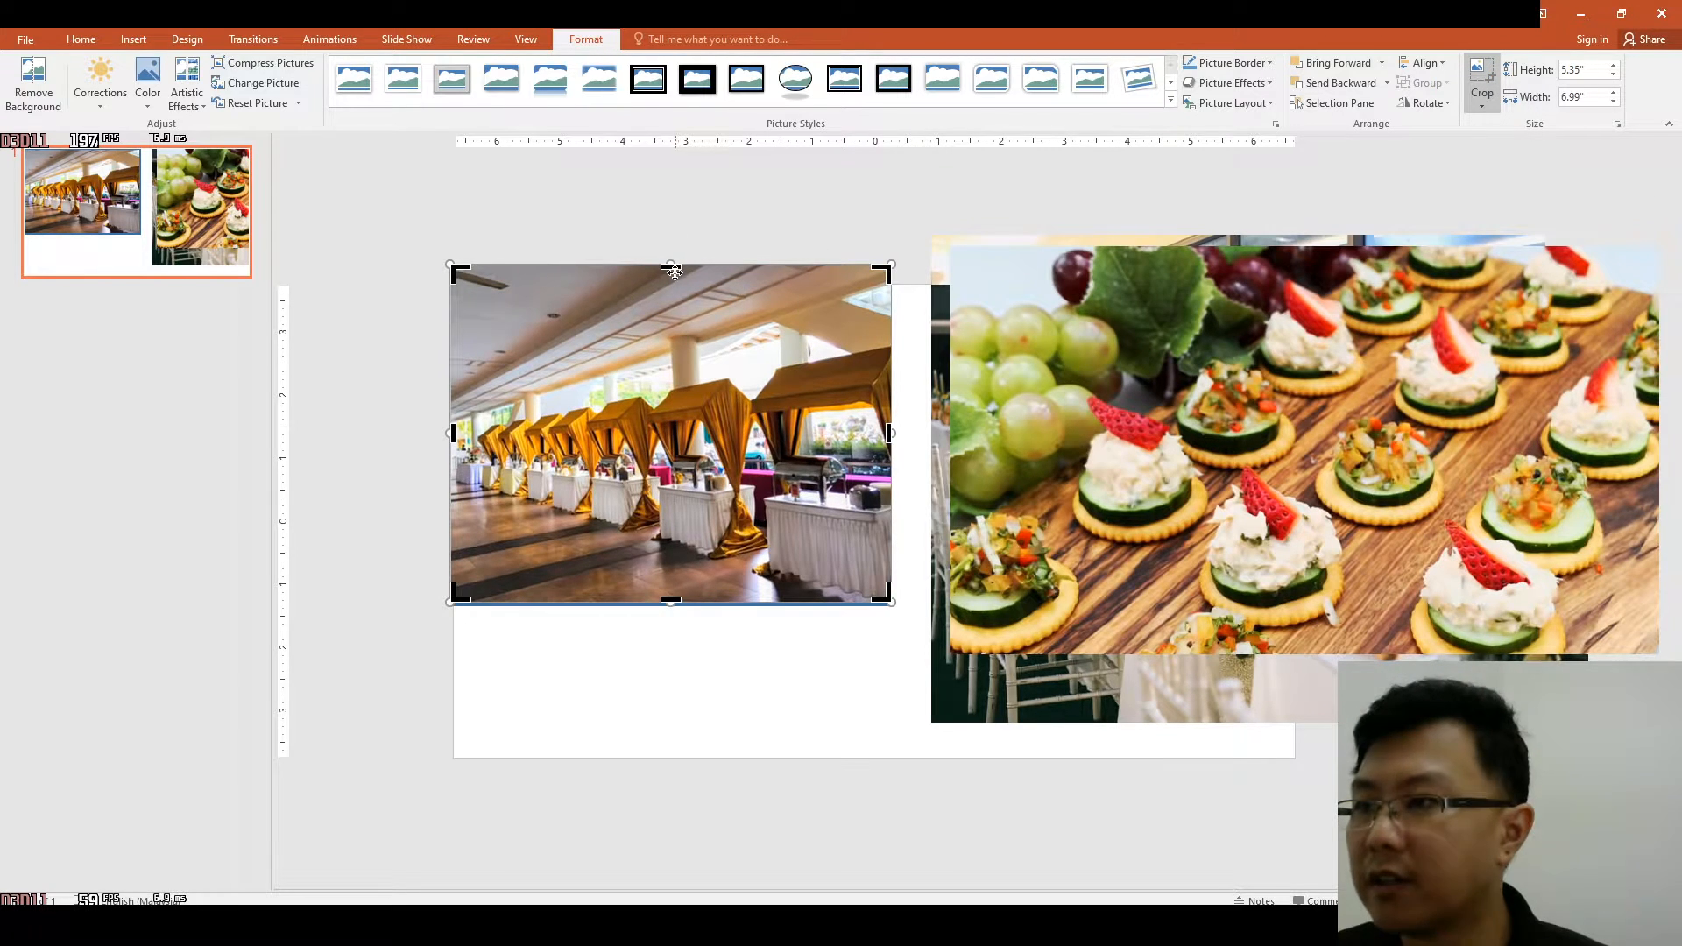
{"action": "left_click_drag", "start_coordinate": [670, 268], "coordinate": [671, 287]}
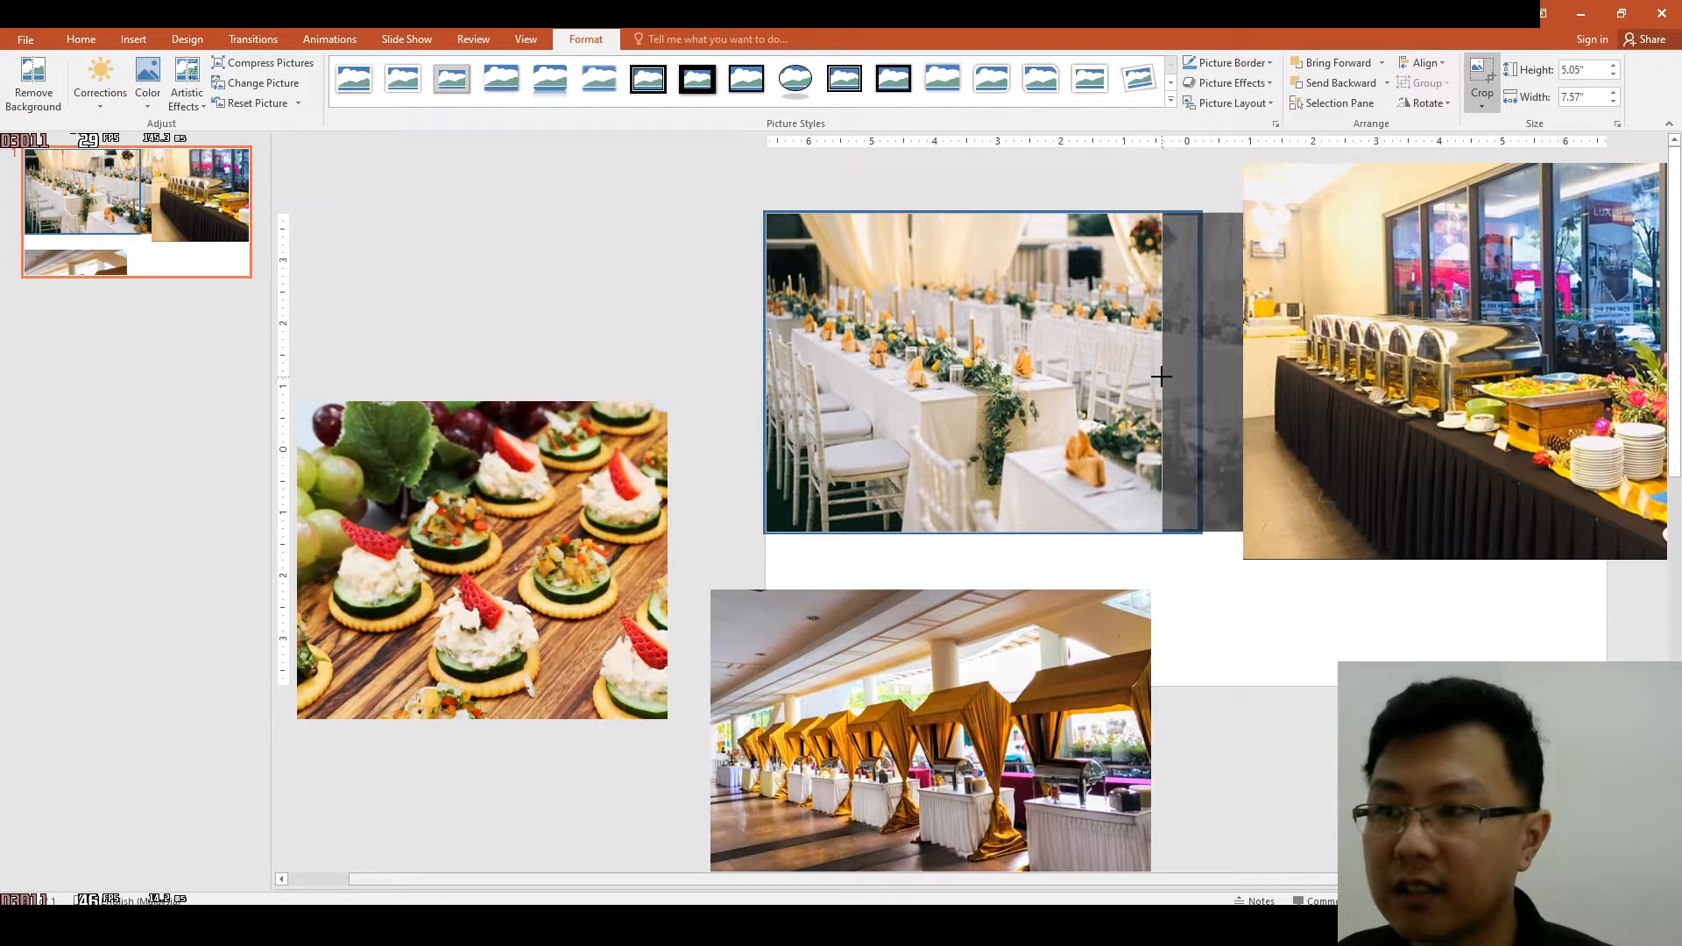
Step: Trim the wedding-tables photo's right side and the buffet photo's left side to the frame
{"action": "left_click_drag", "start_coordinate": [1158, 374], "coordinate": [970, 364]}
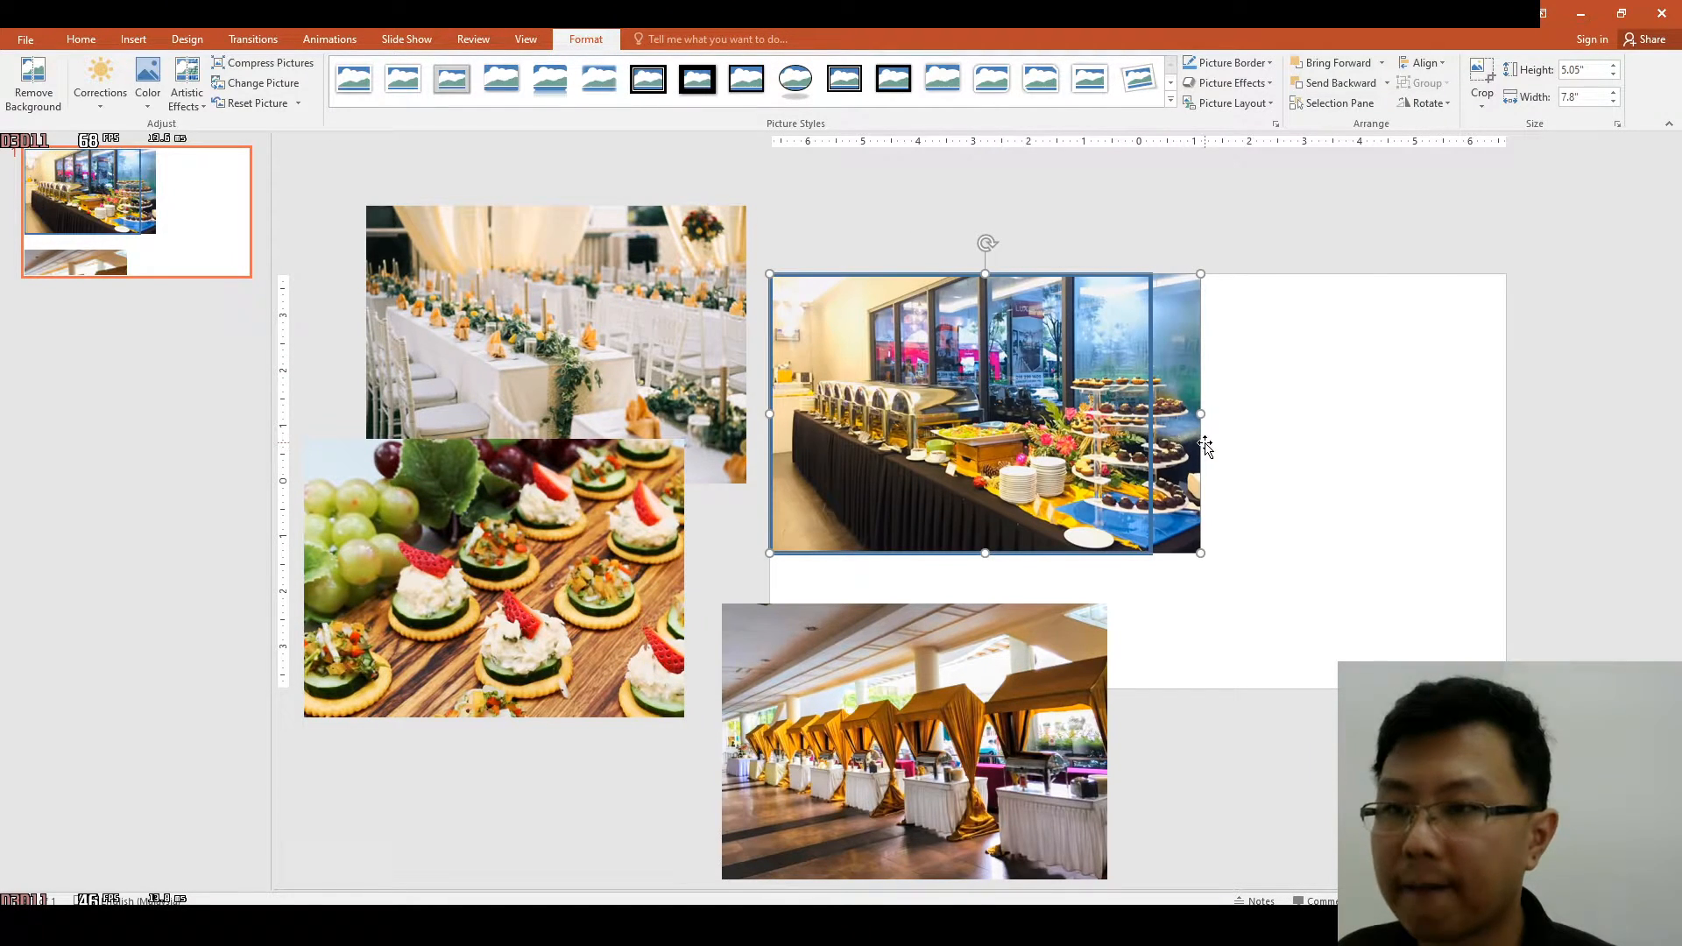
{"action": "mouse_move", "coordinate": [1096, 369]}
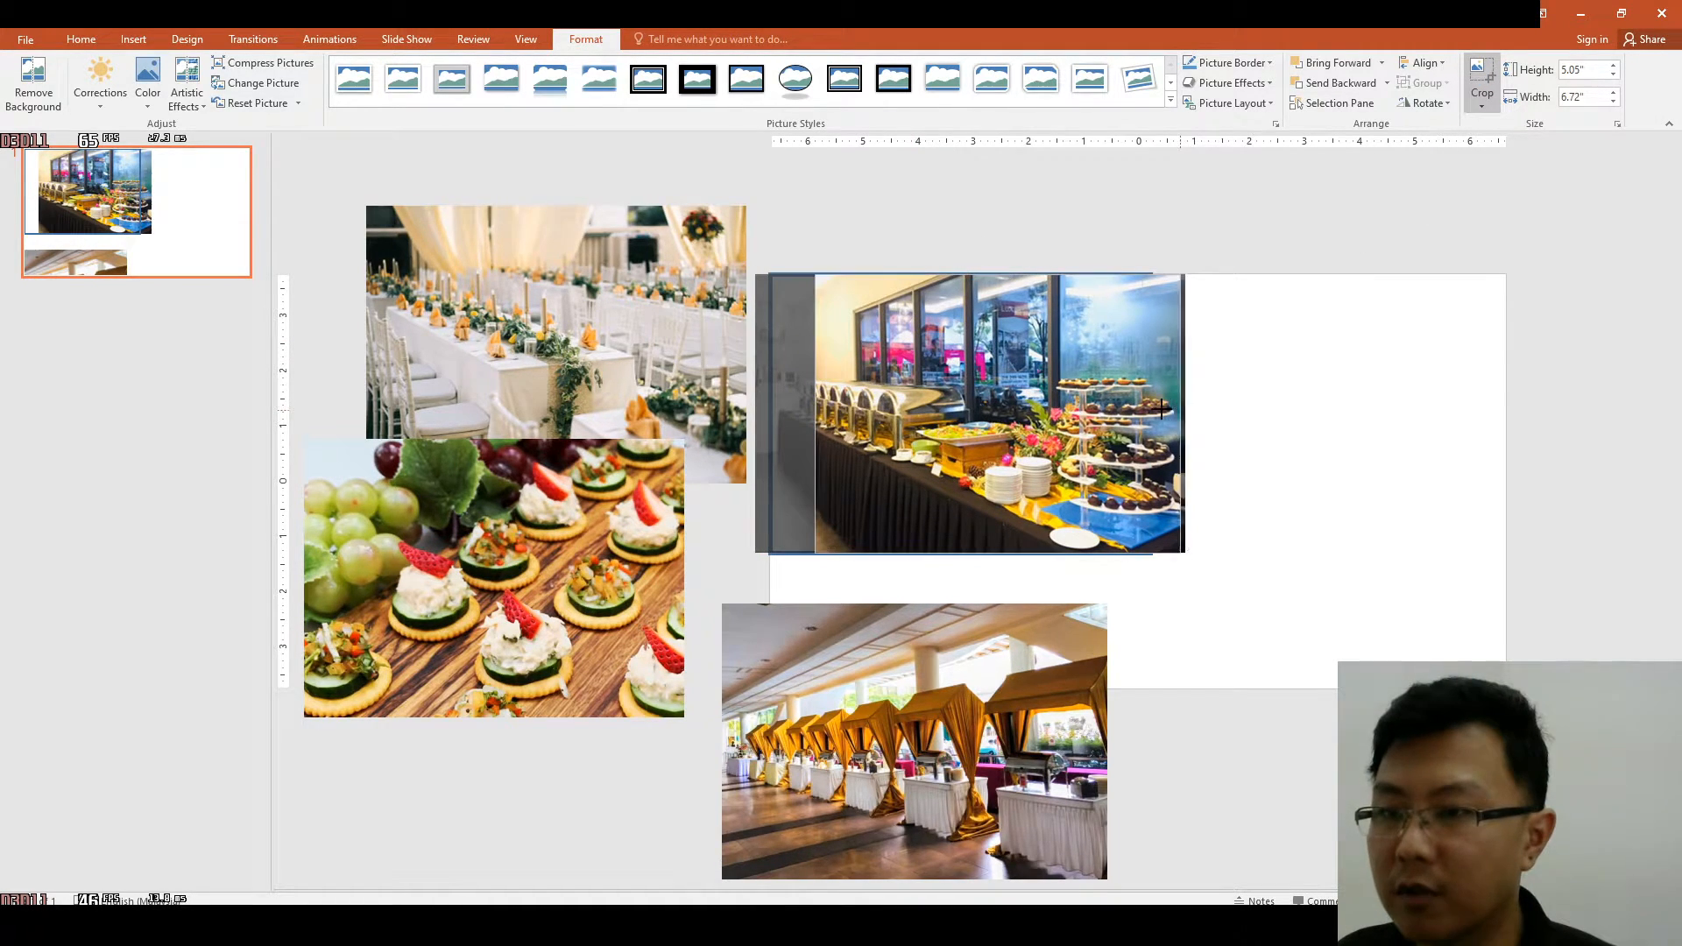
{"action": "left_click_drag", "start_coordinate": [1179, 413], "coordinate": [1153, 413]}
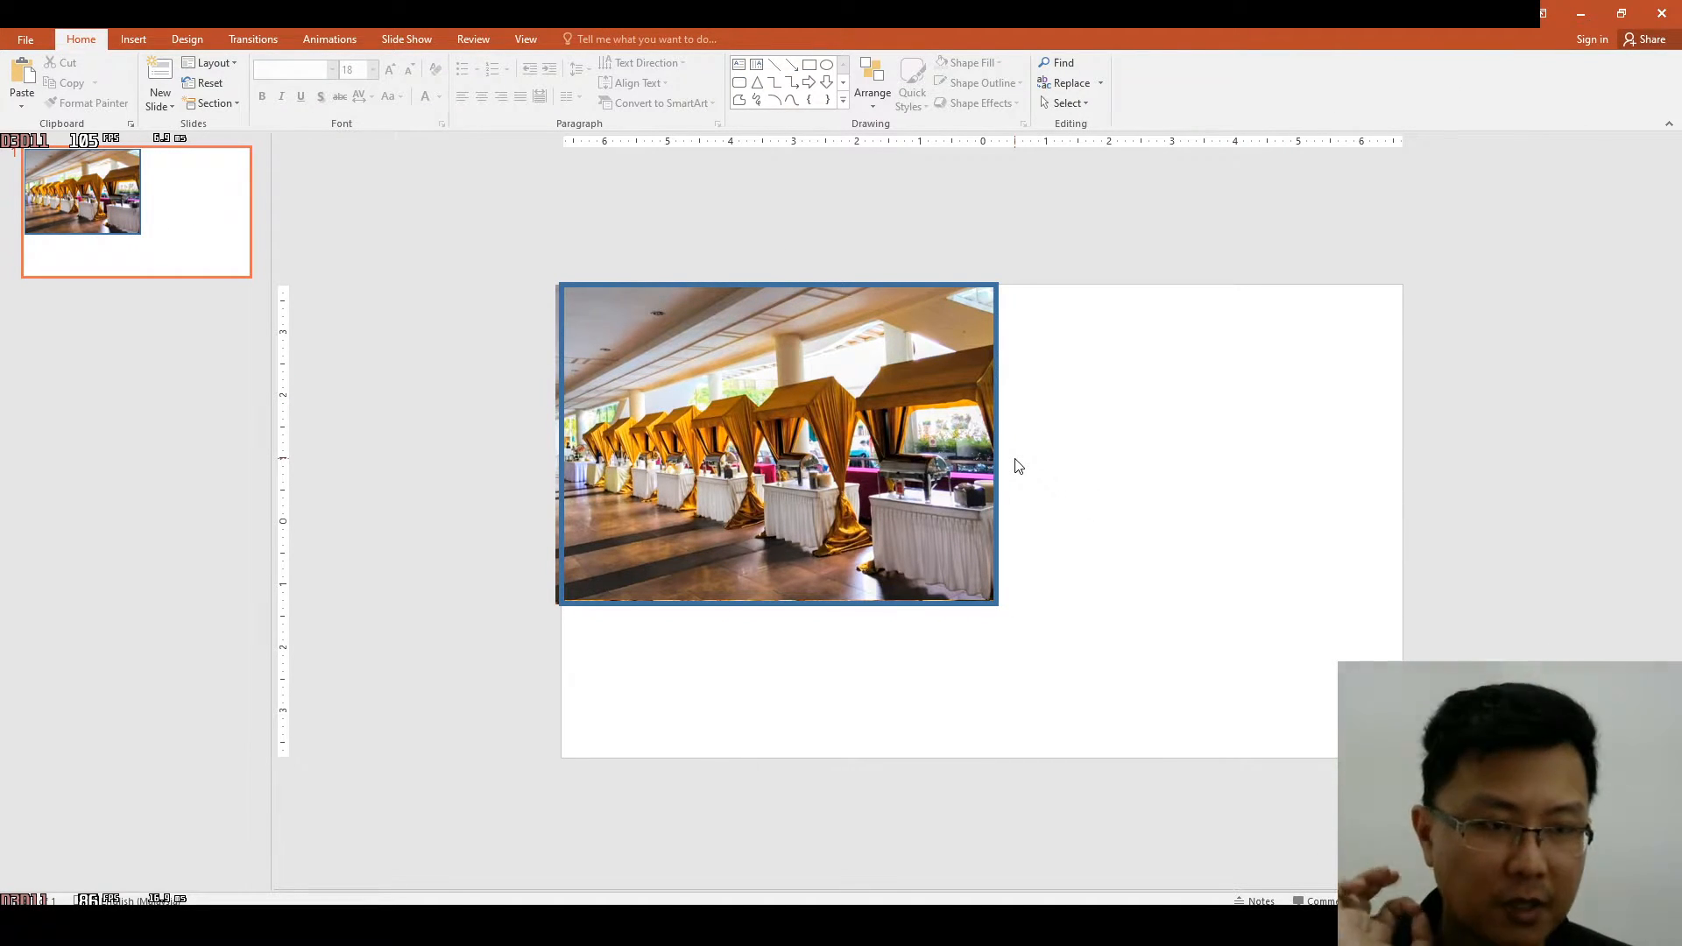
Step: Launch Paint and shrink the canvas height to the pasted photo's bottom edge
{"action": "left_click", "coordinate": [21, 920]}
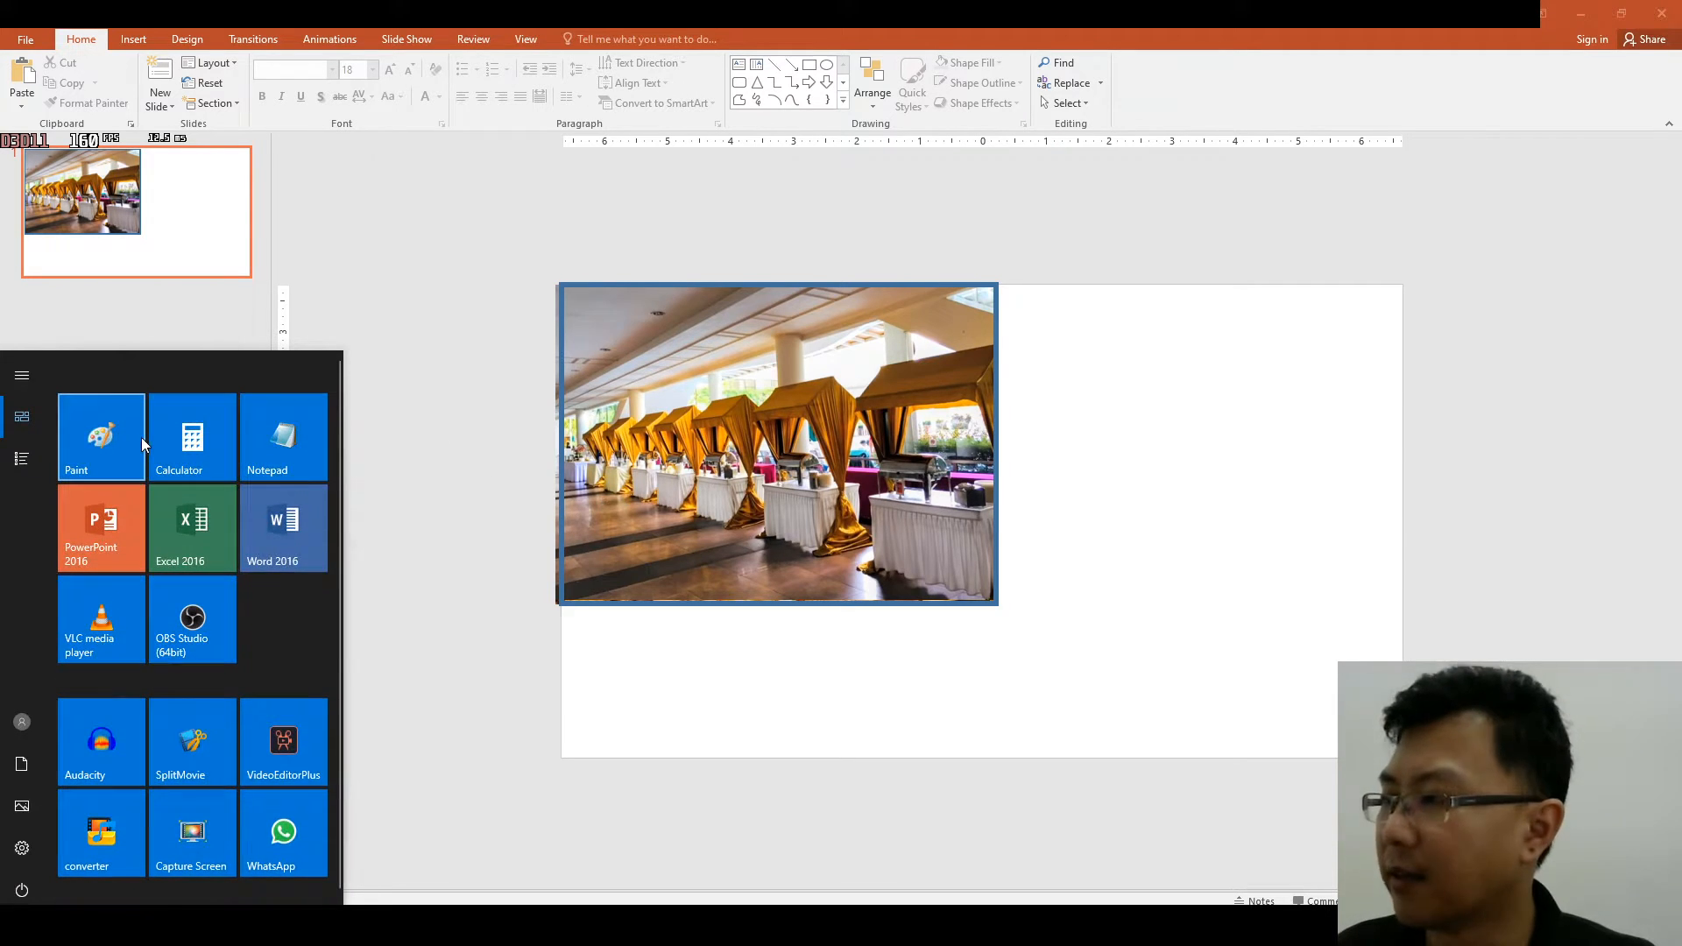
{"action": "left_click", "coordinate": [781, 333]}
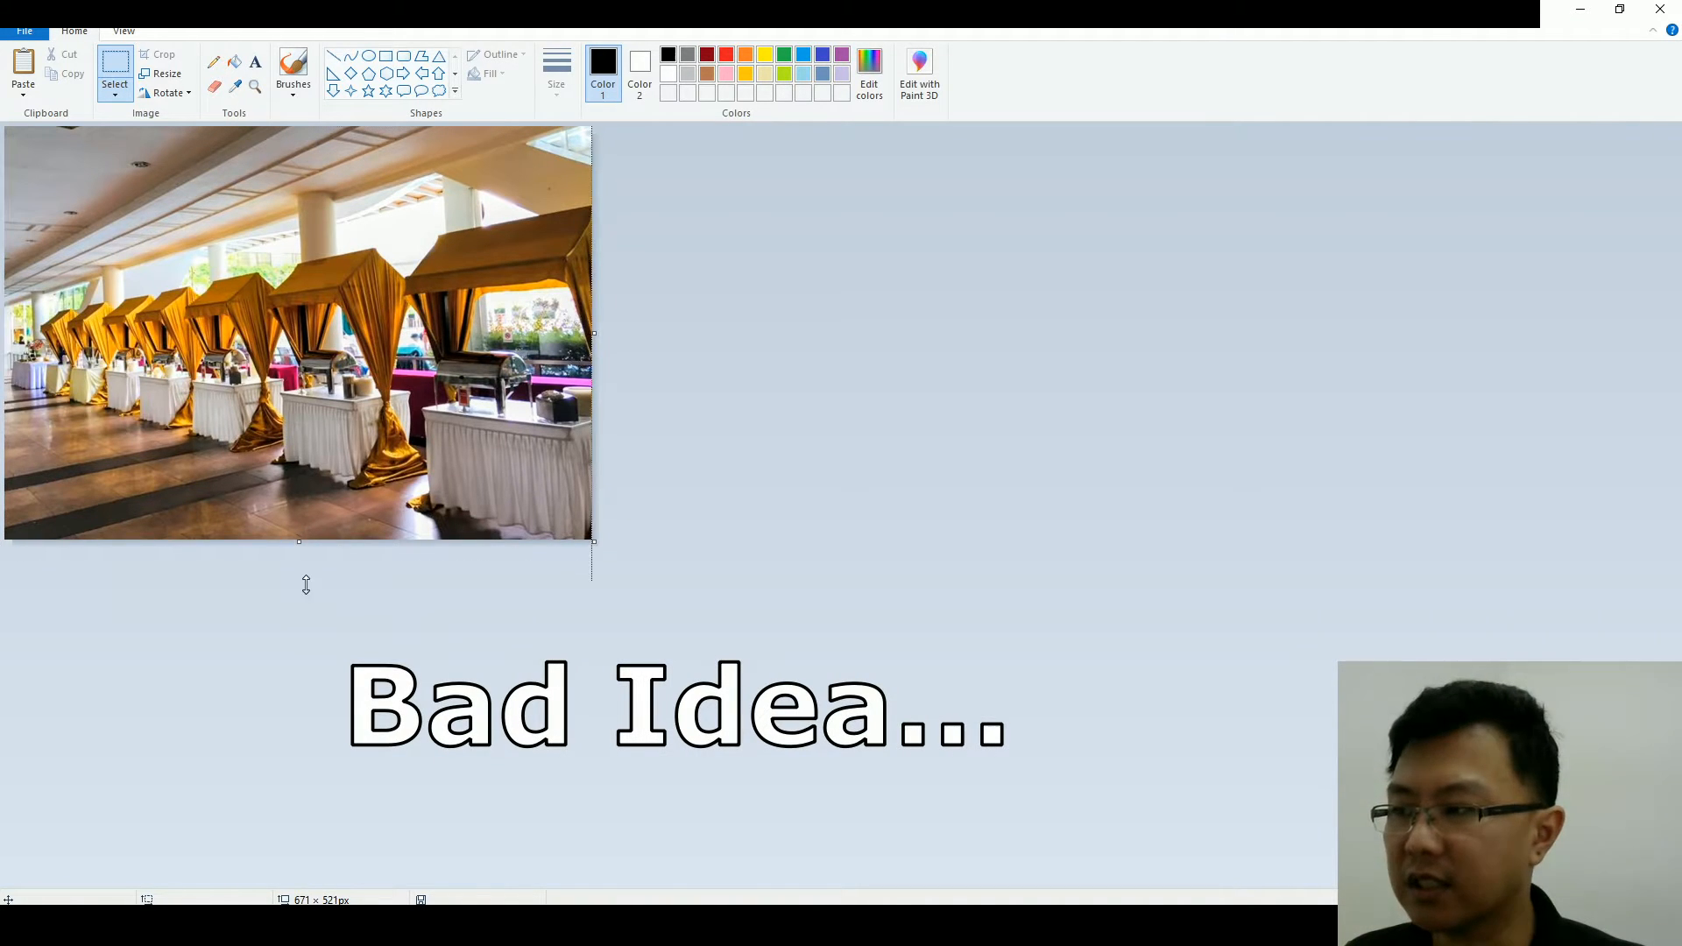
{"action": "left_click_drag", "start_coordinate": [298, 541], "coordinate": [298, 542]}
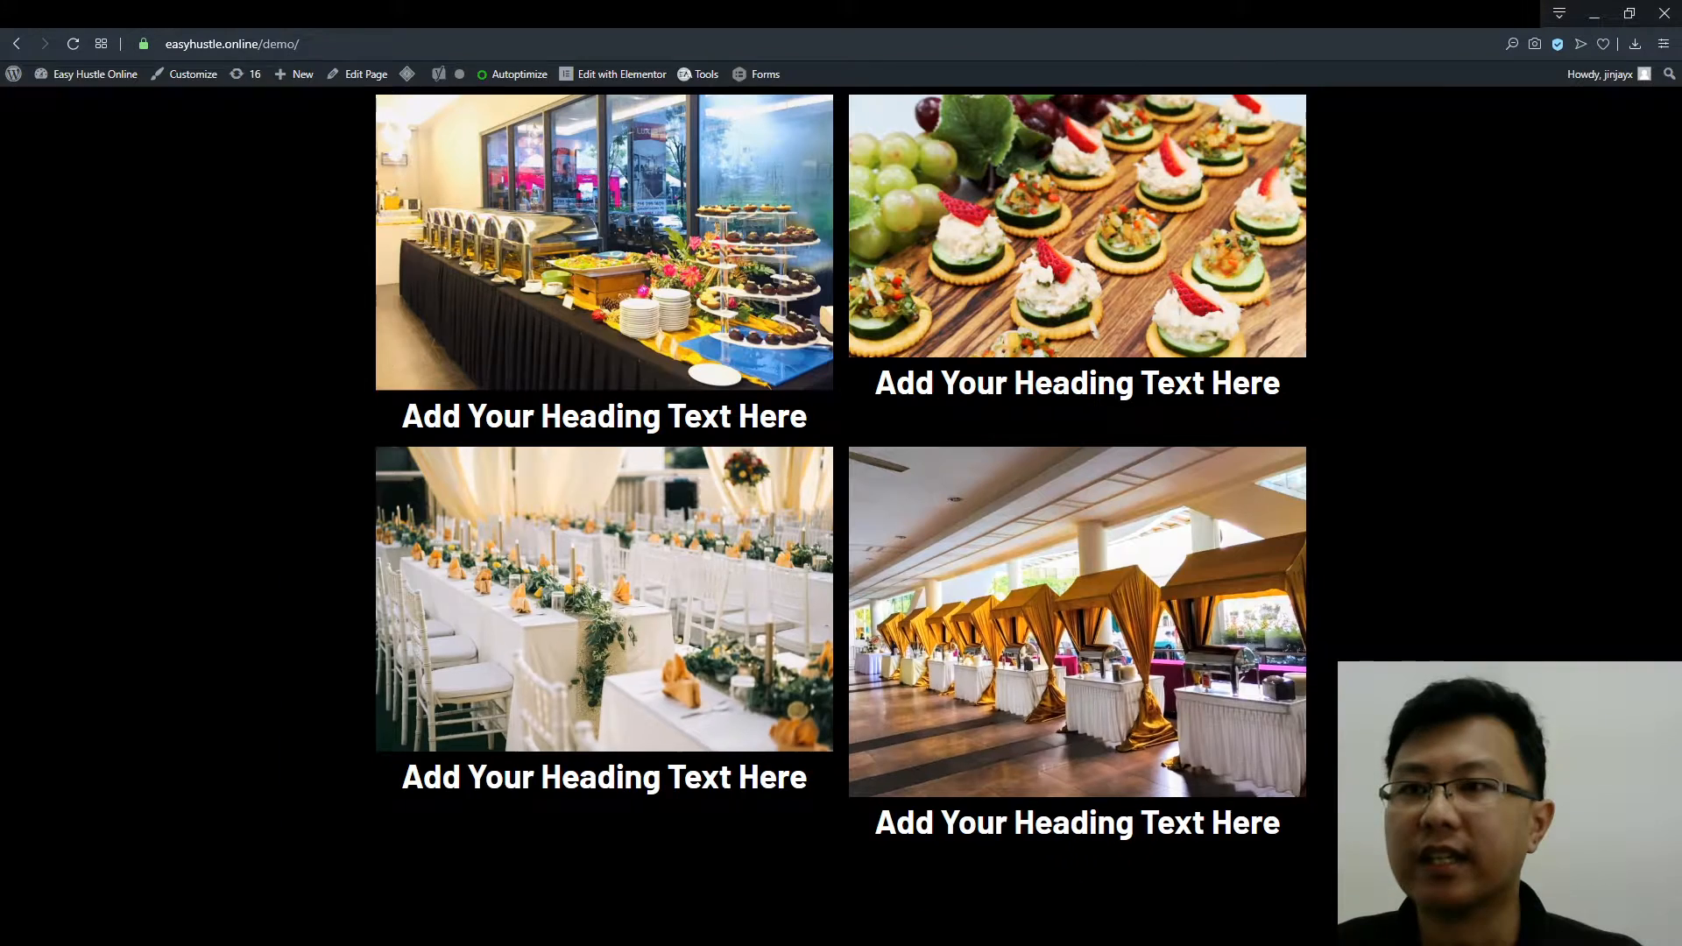
Step: Select the buffet photo in the Elementor grid and set a custom image size of 300 by 320
{"action": "left_click", "coordinate": [614, 74]}
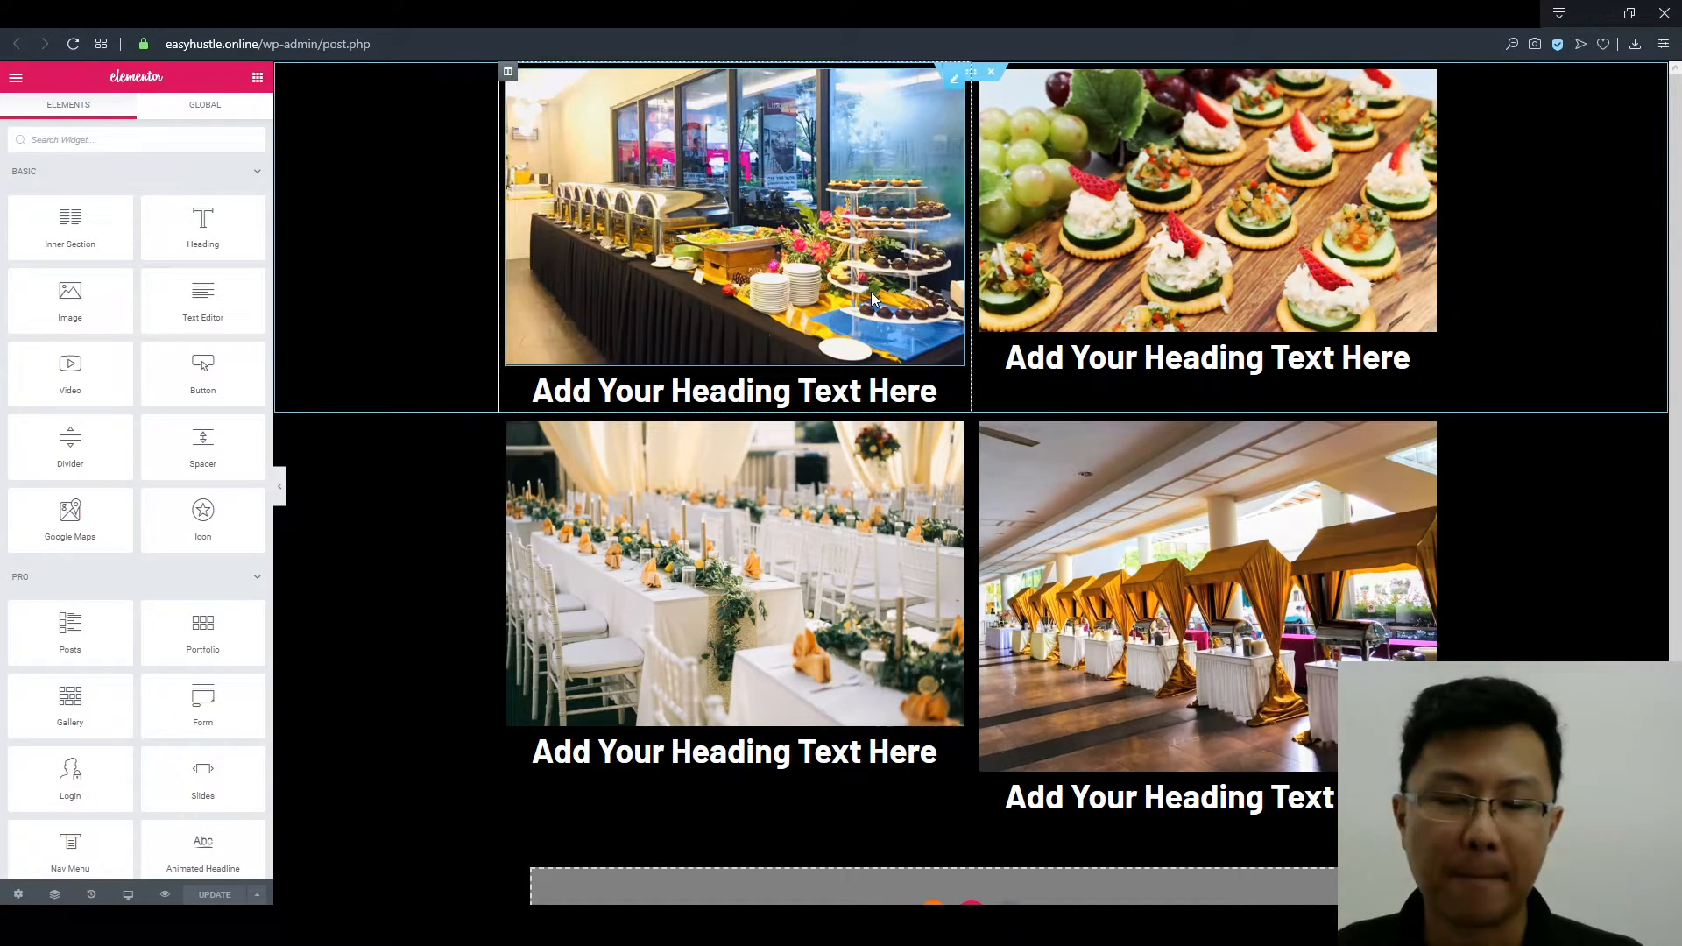
{"action": "left_click", "coordinate": [734, 214]}
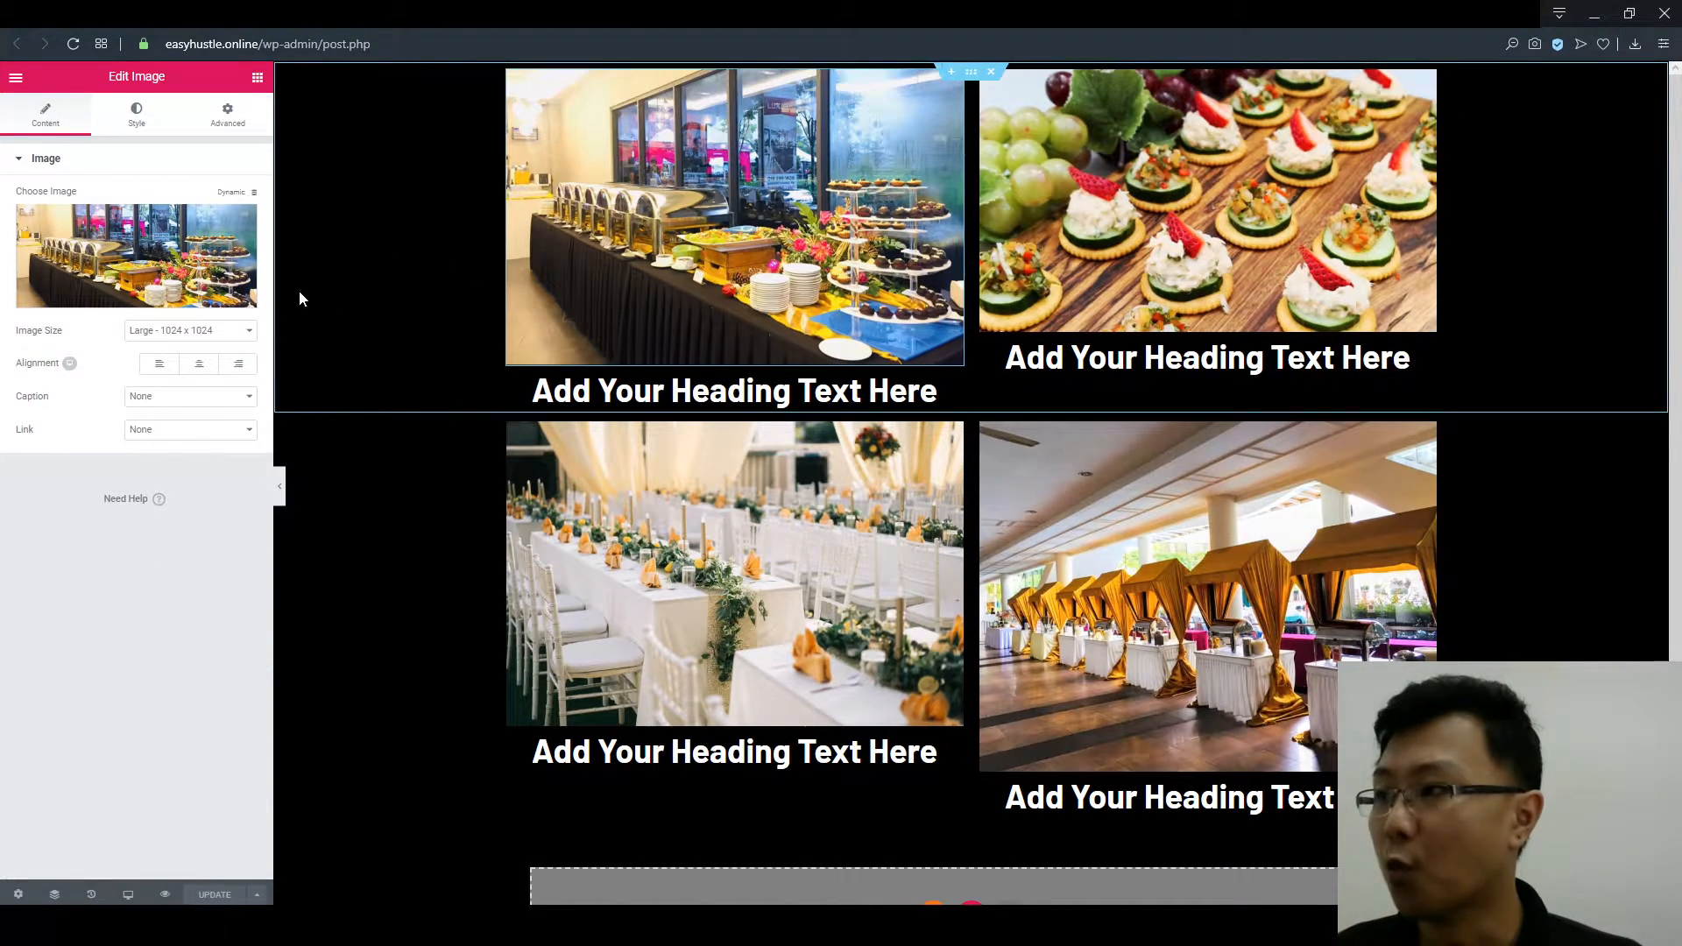
{"action": "left_click", "coordinate": [189, 330]}
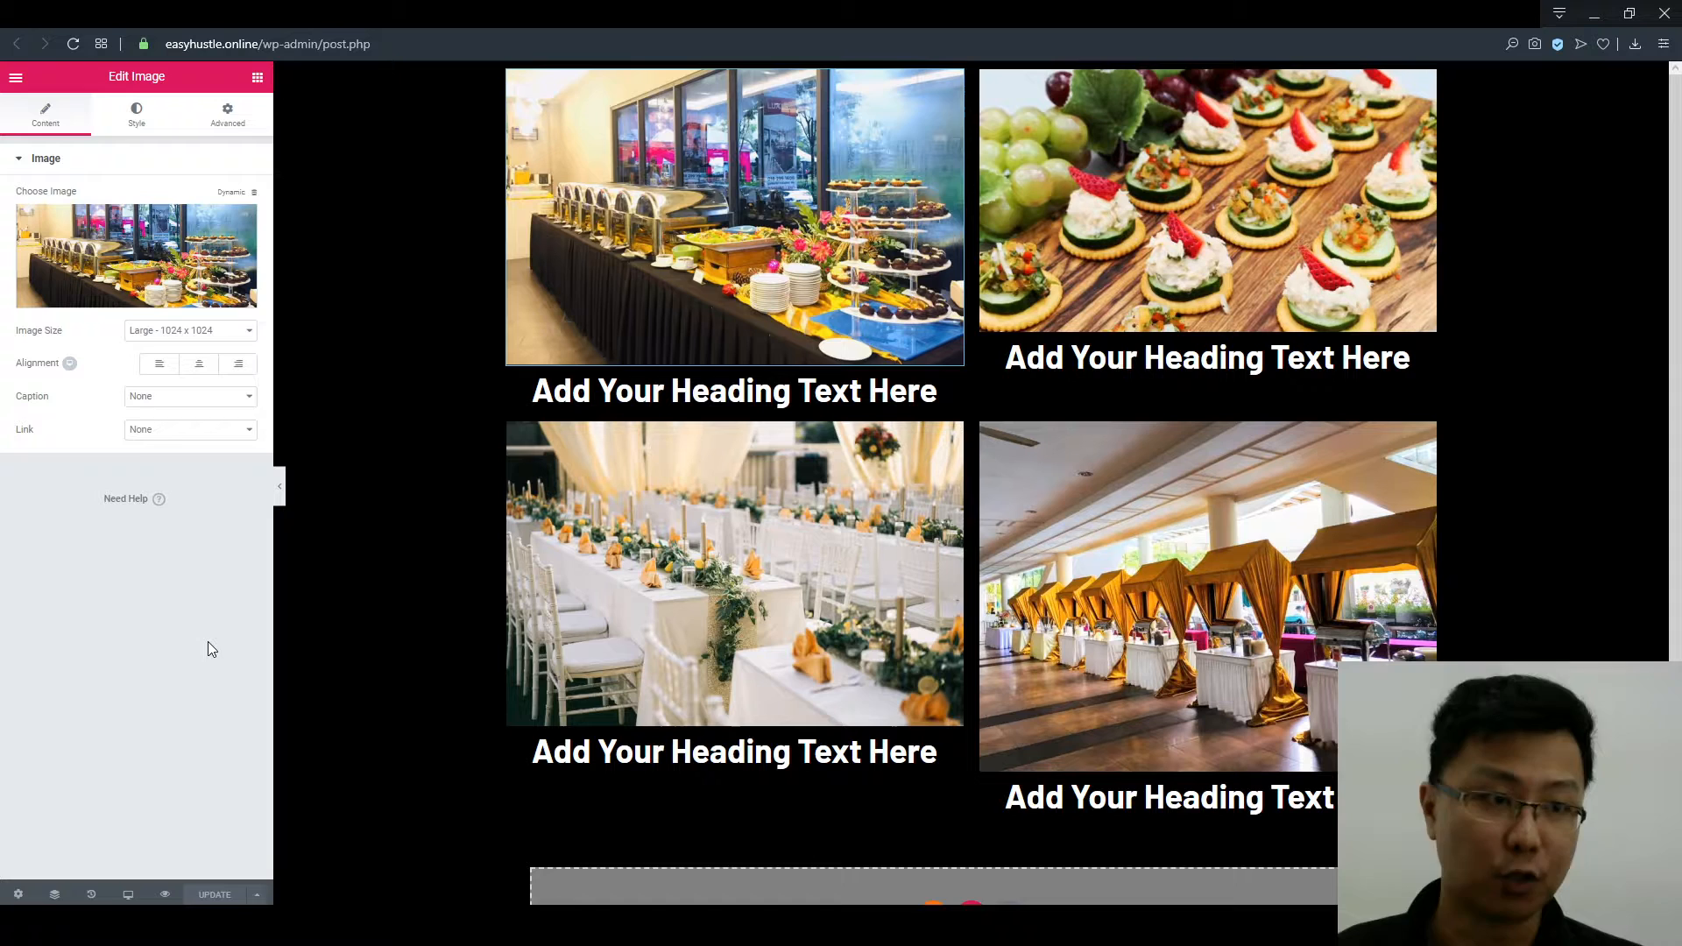
{"action": "left_click", "coordinate": [734, 214]}
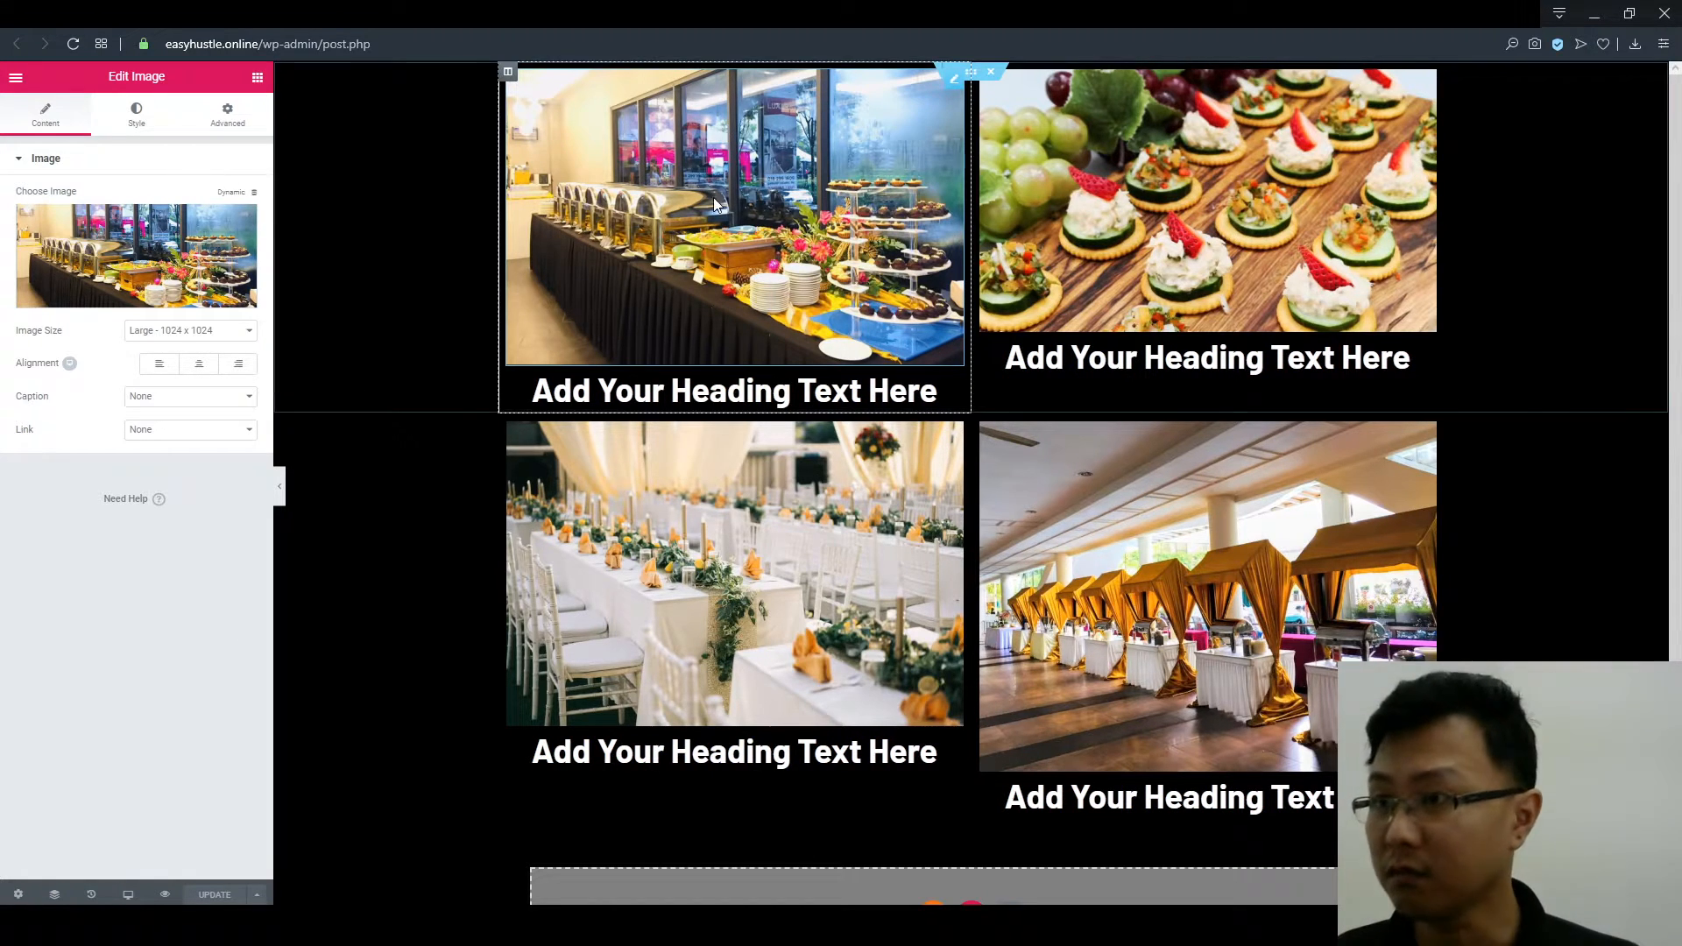
{"action": "left_click", "coordinate": [189, 330]}
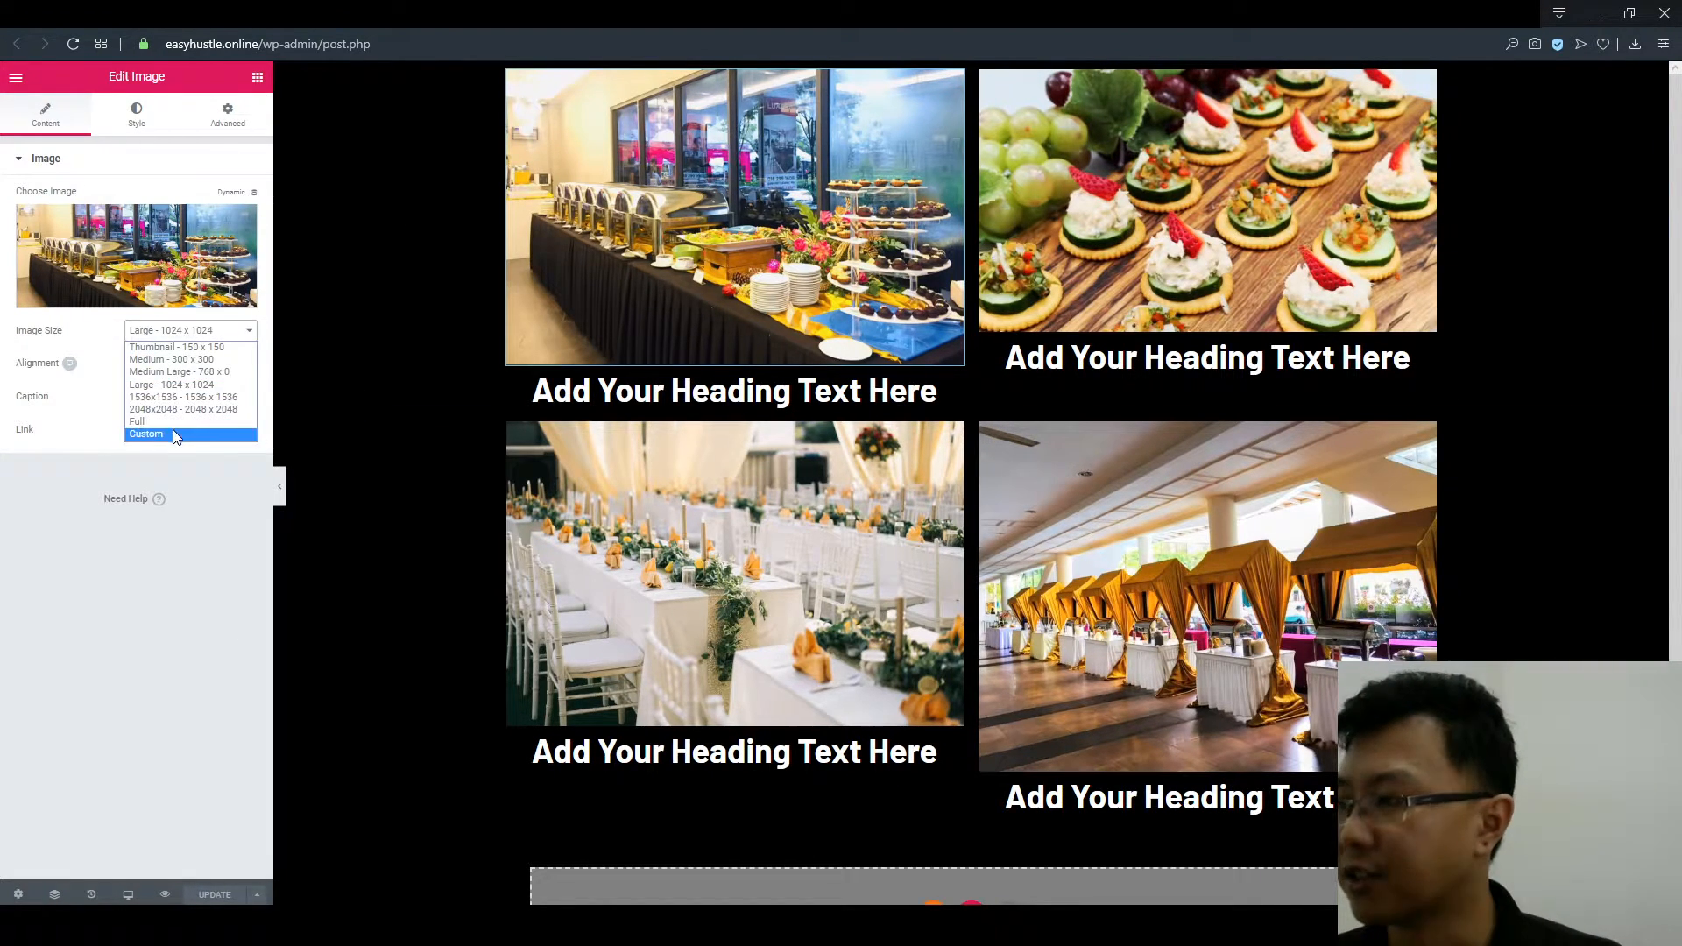
{"action": "left_click", "coordinate": [145, 434]}
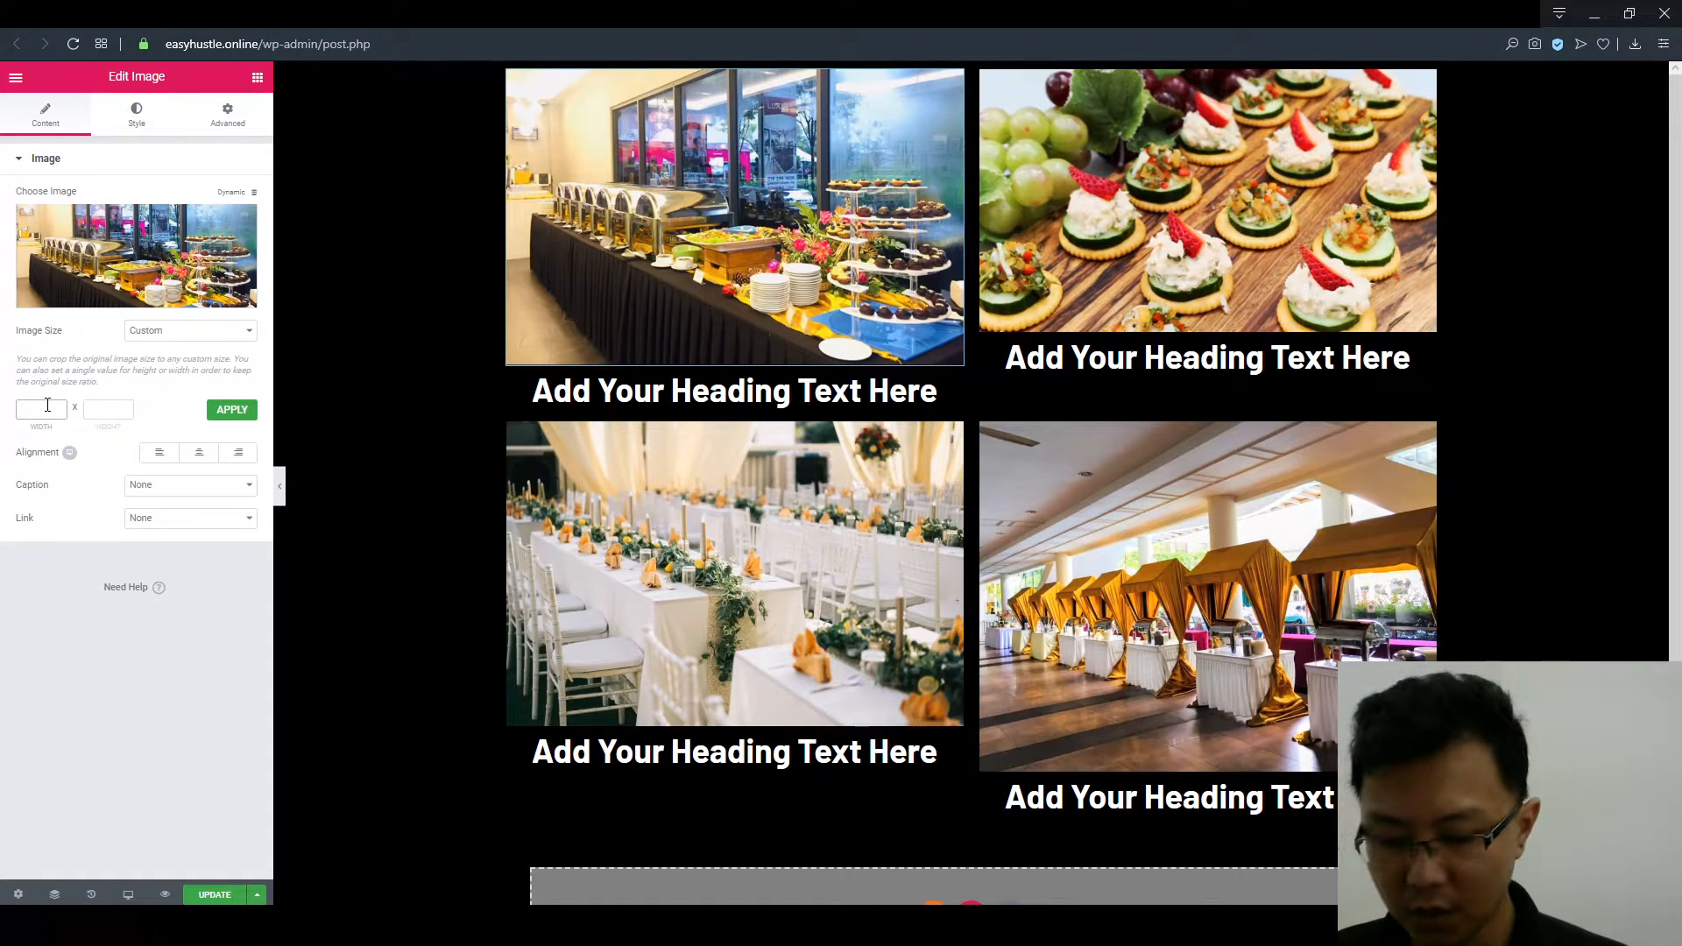
{"action": "type", "text": "300"}
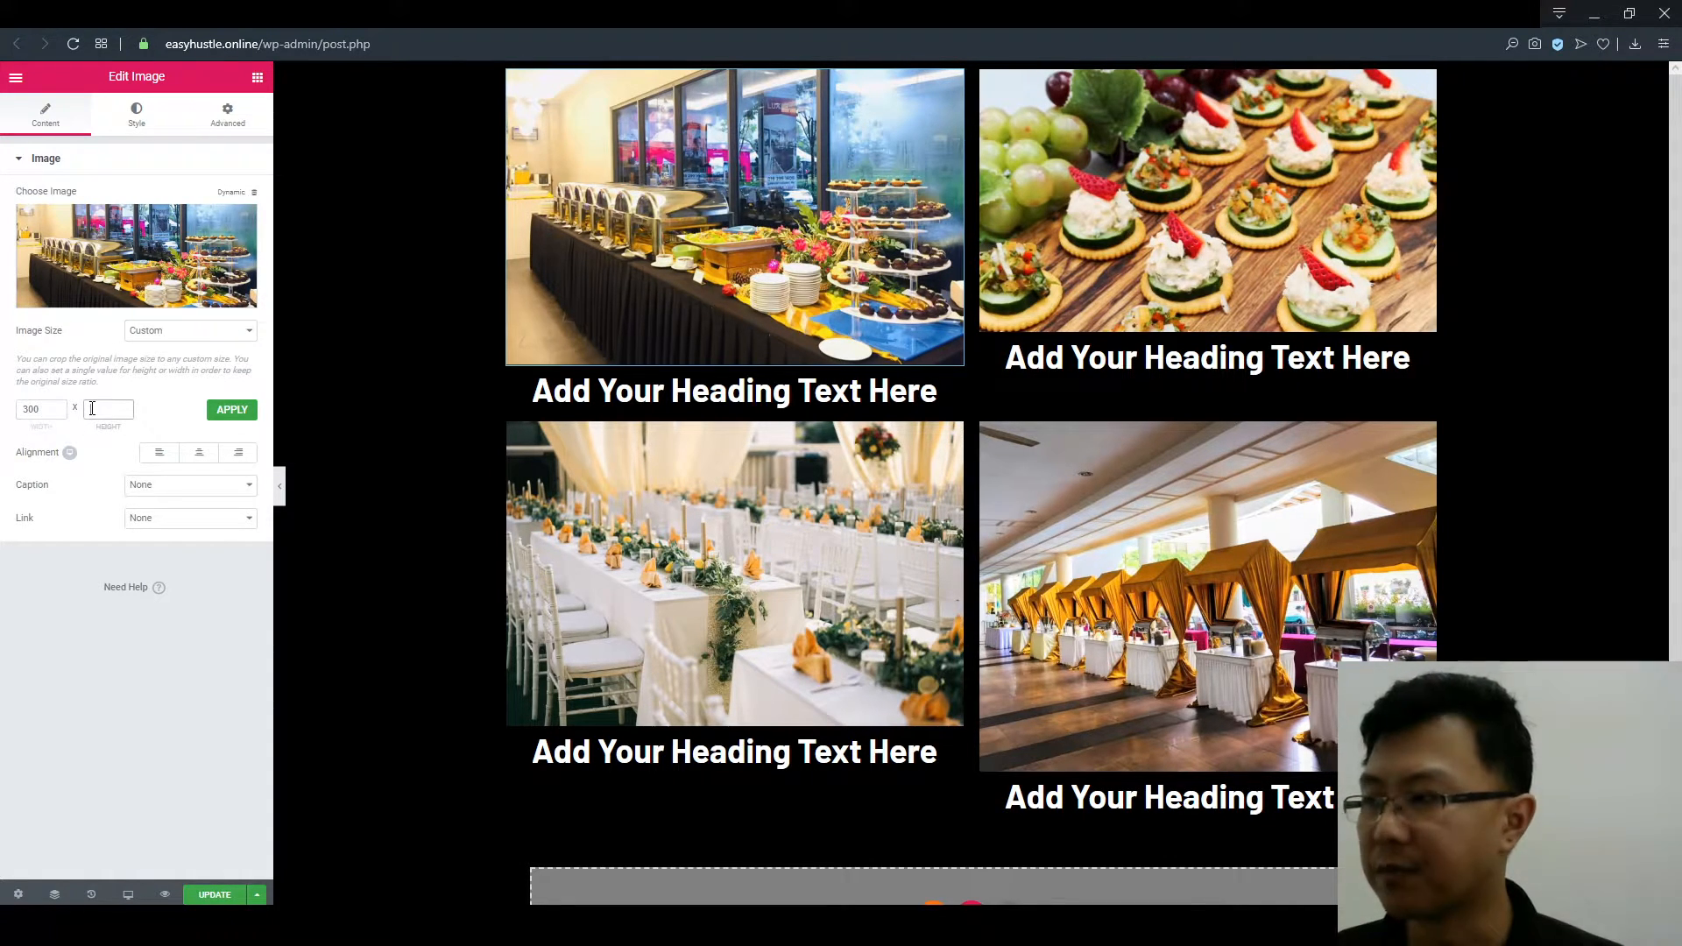
{"action": "type", "text": "320"}
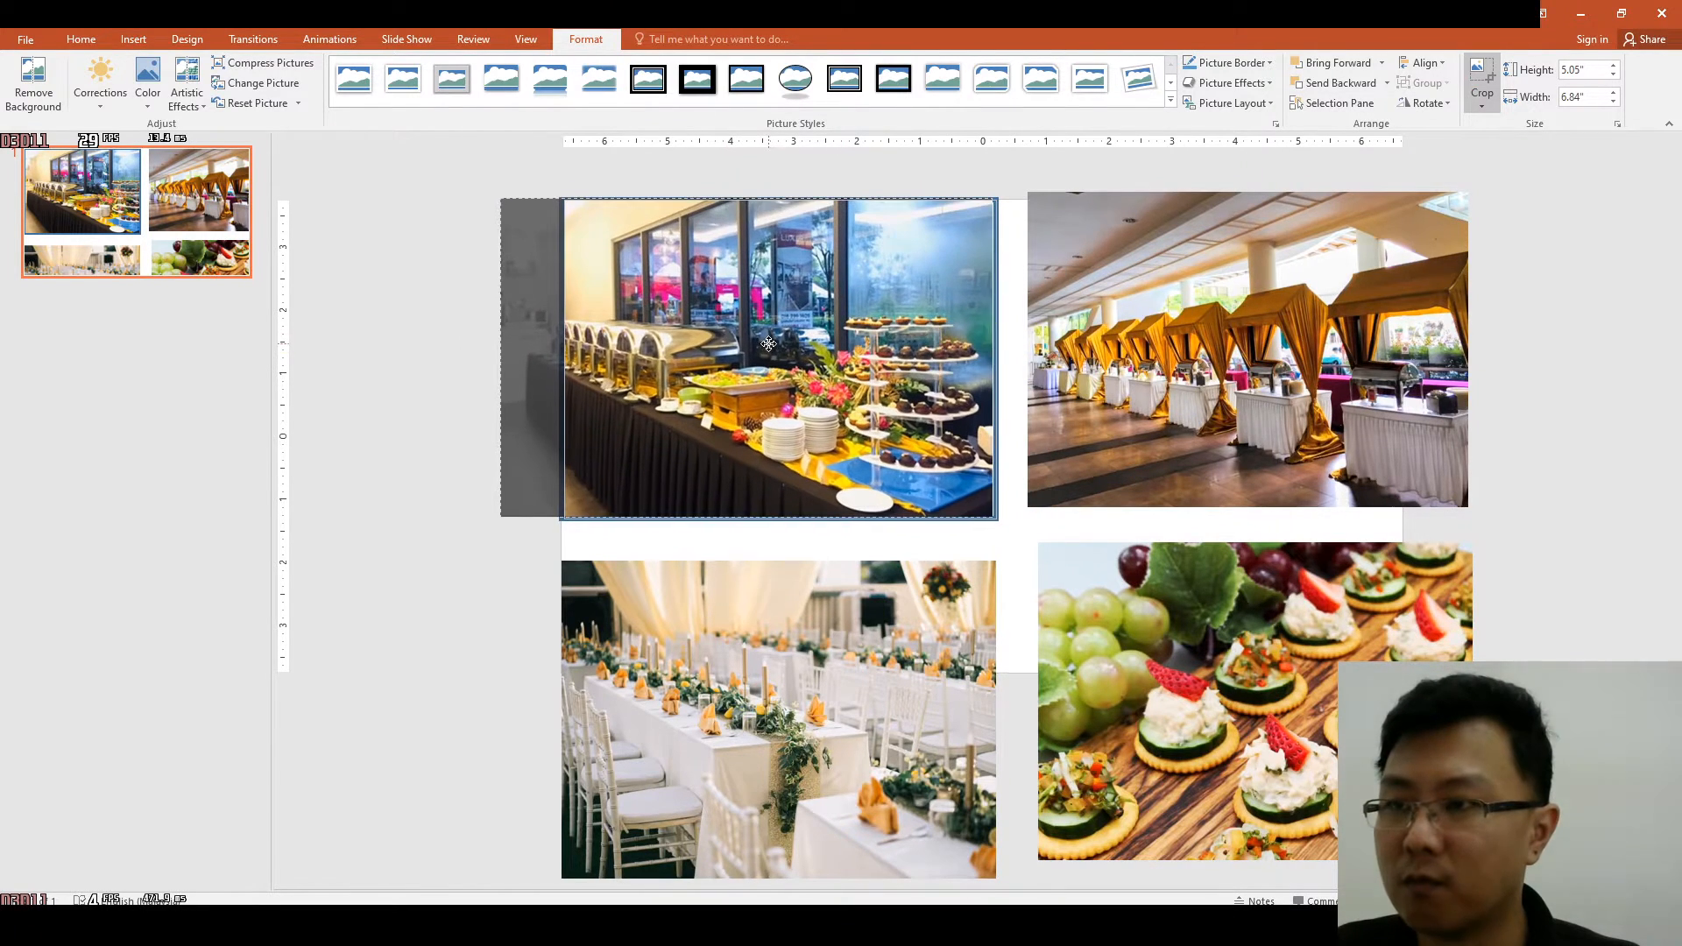
Step: Crop in from the buffet photo's left edge on the slide
{"action": "left_click_drag", "start_coordinate": [768, 344], "coordinate": [782, 345]}
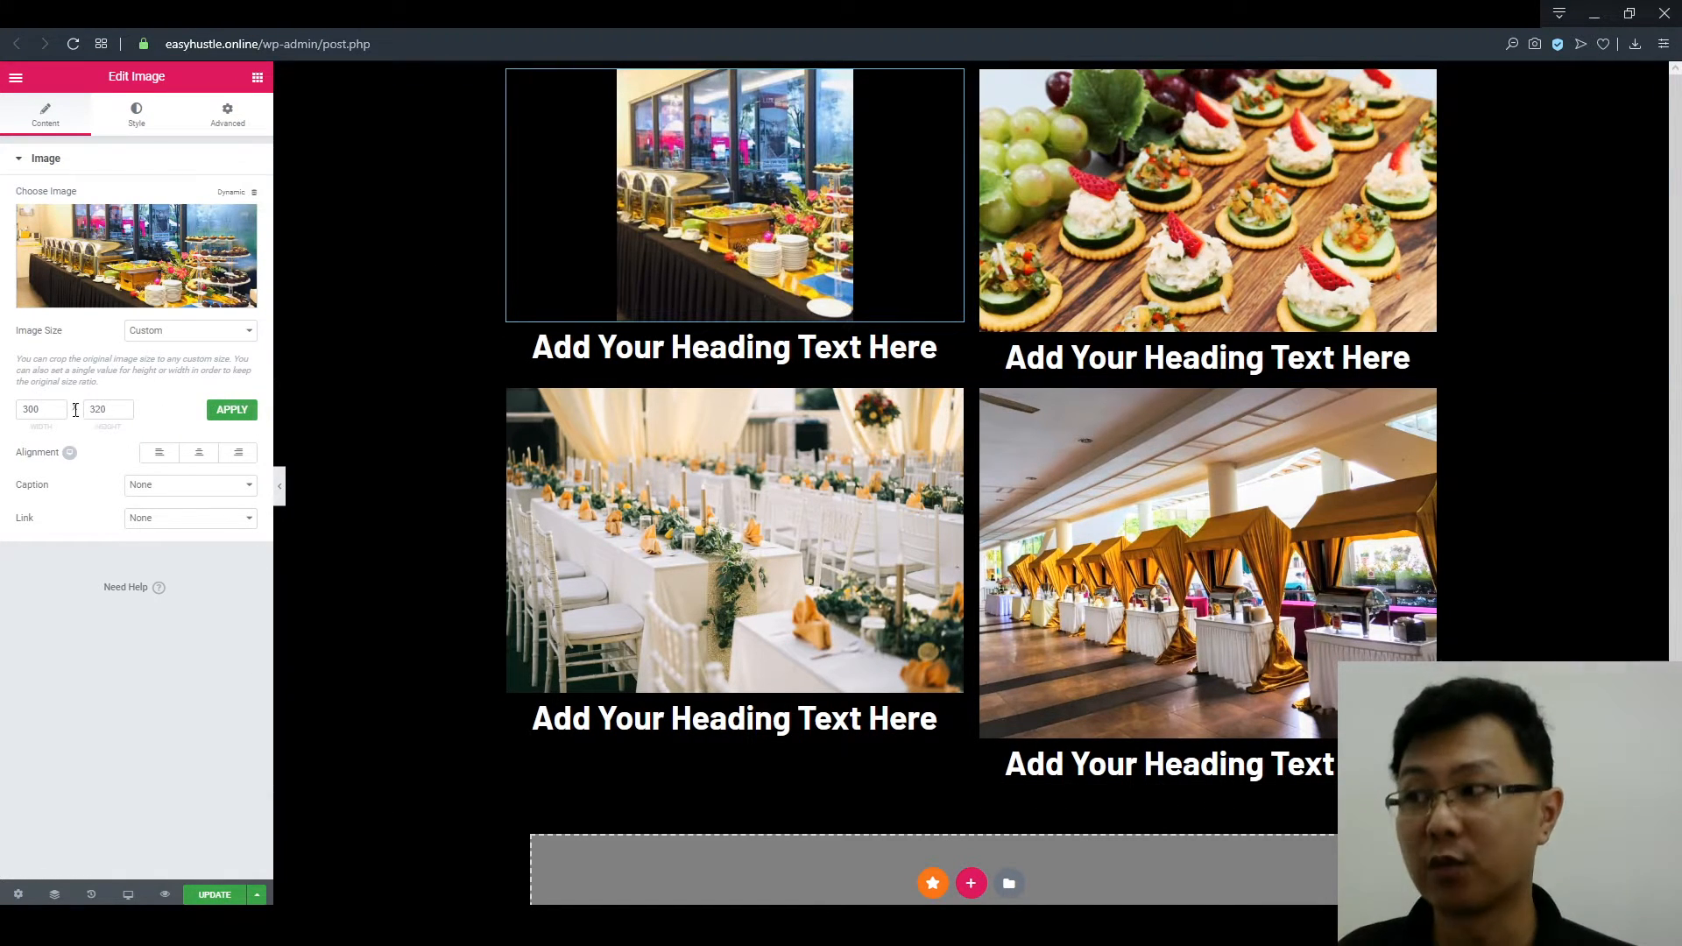
Step: Switch the buffet photo's image size back to Large 1024 x 1024
{"action": "left_click", "coordinate": [189, 329]}
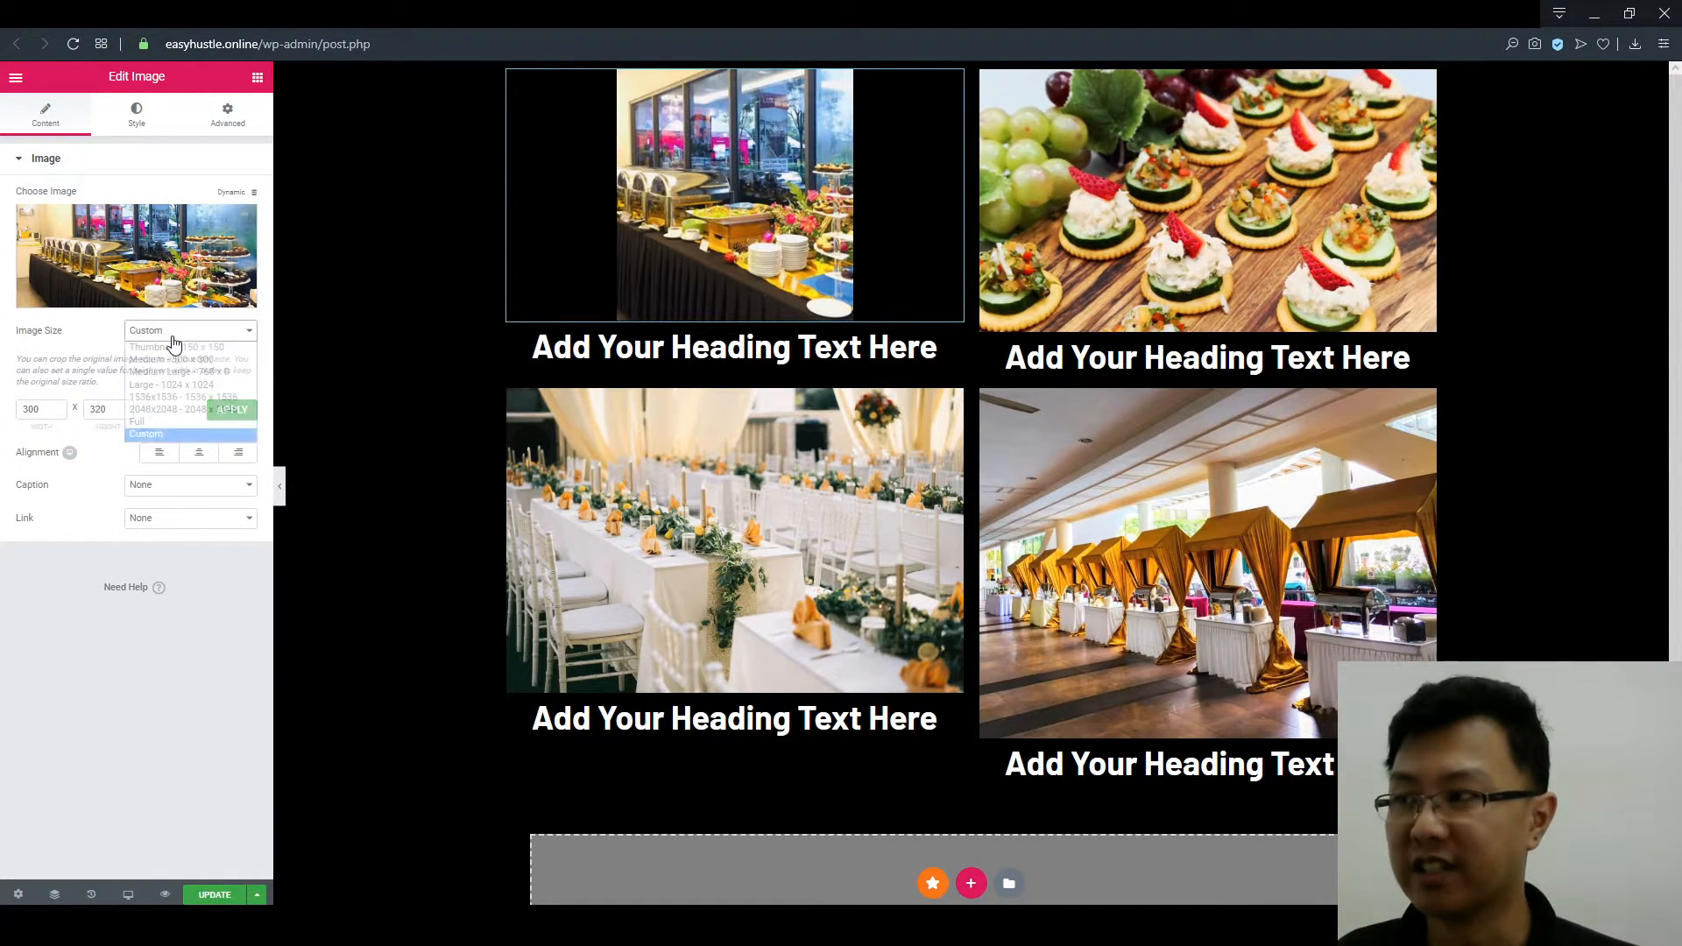
{"action": "left_click", "coordinate": [170, 385]}
{"action": "type", "text": "gtmet"}
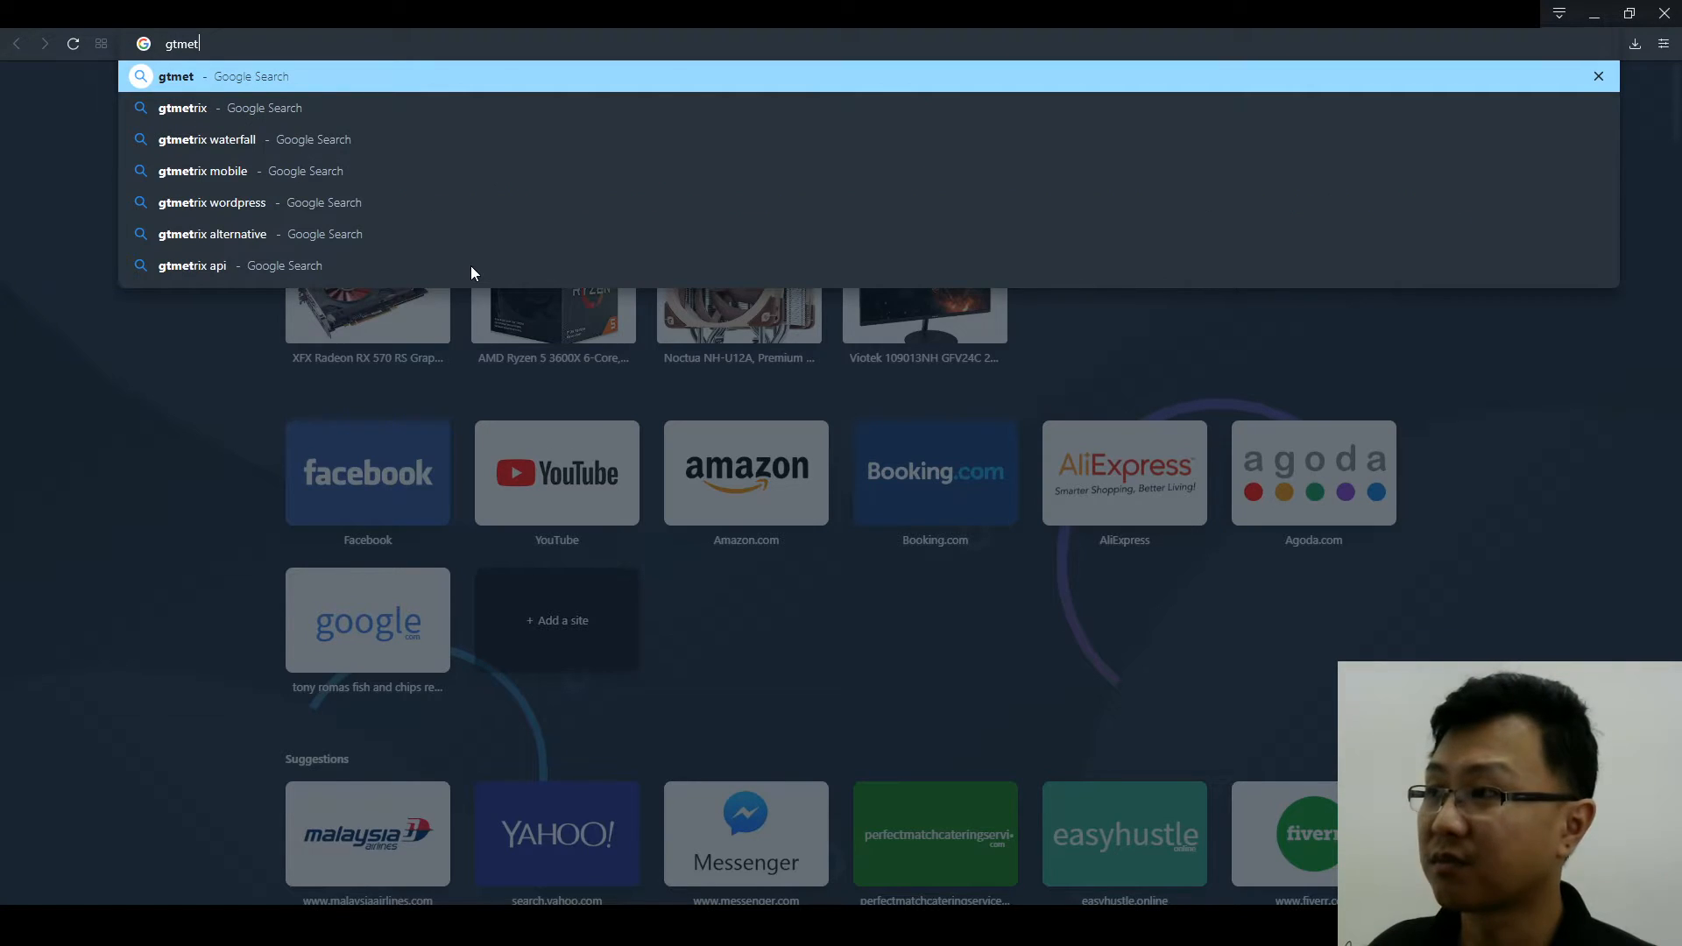
Step: Search Google for gtmetrix from the address bar
{"action": "left_click", "coordinate": [181, 107]}
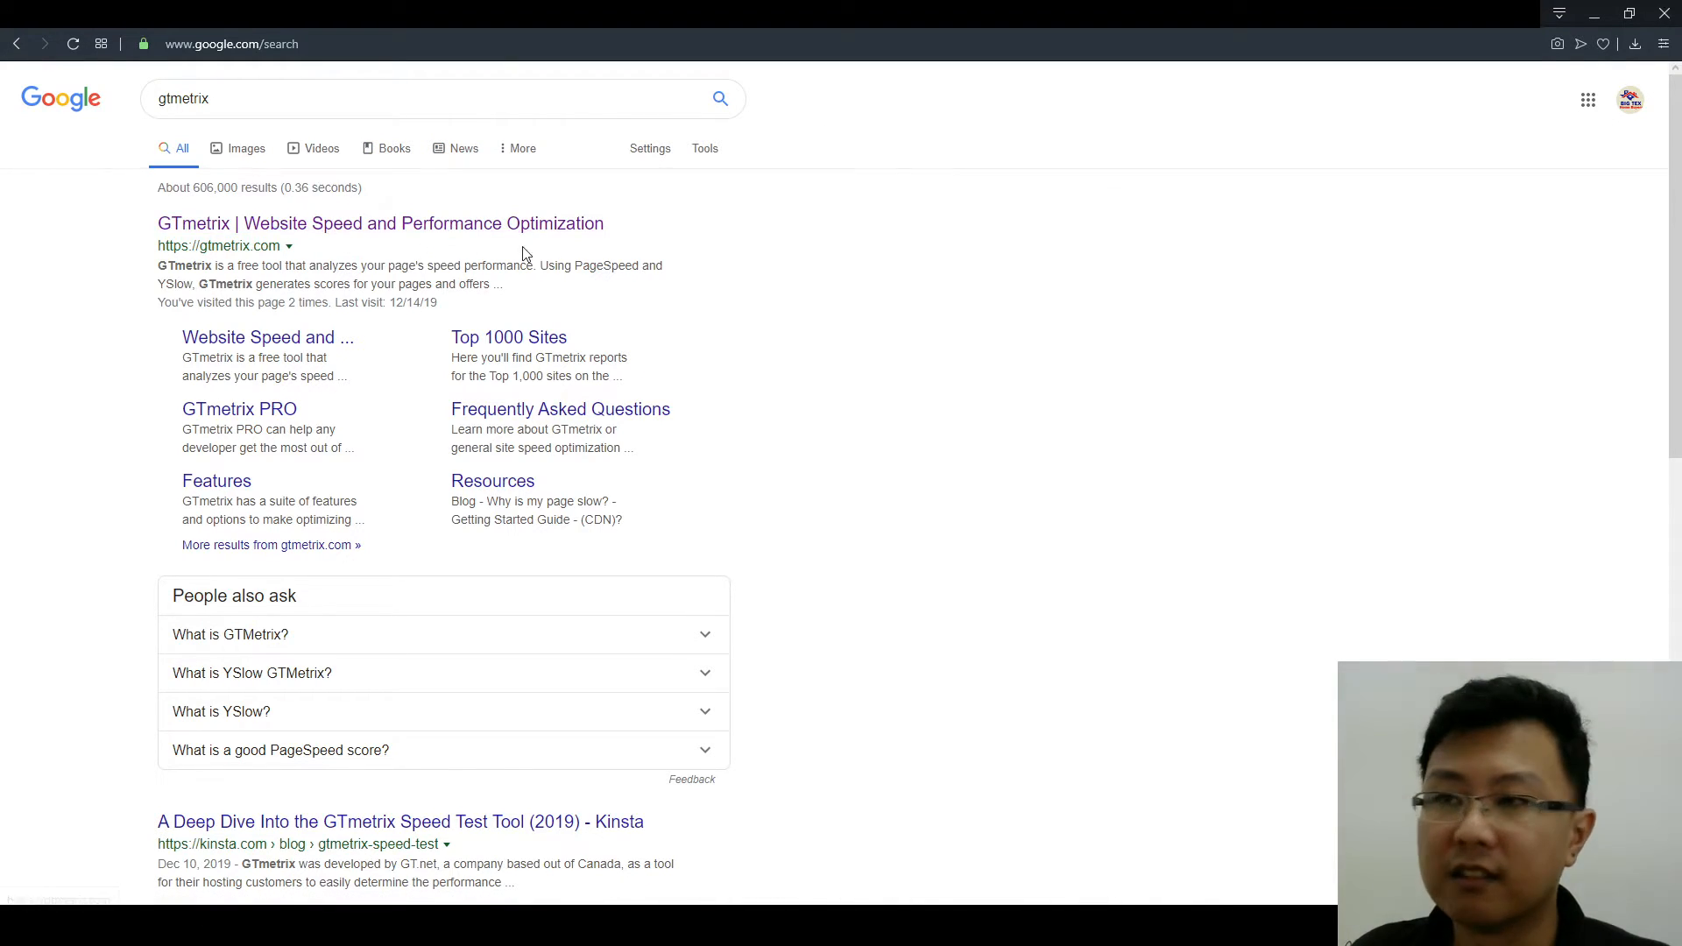
{"action": "mouse_move", "coordinate": [1489, 32]}
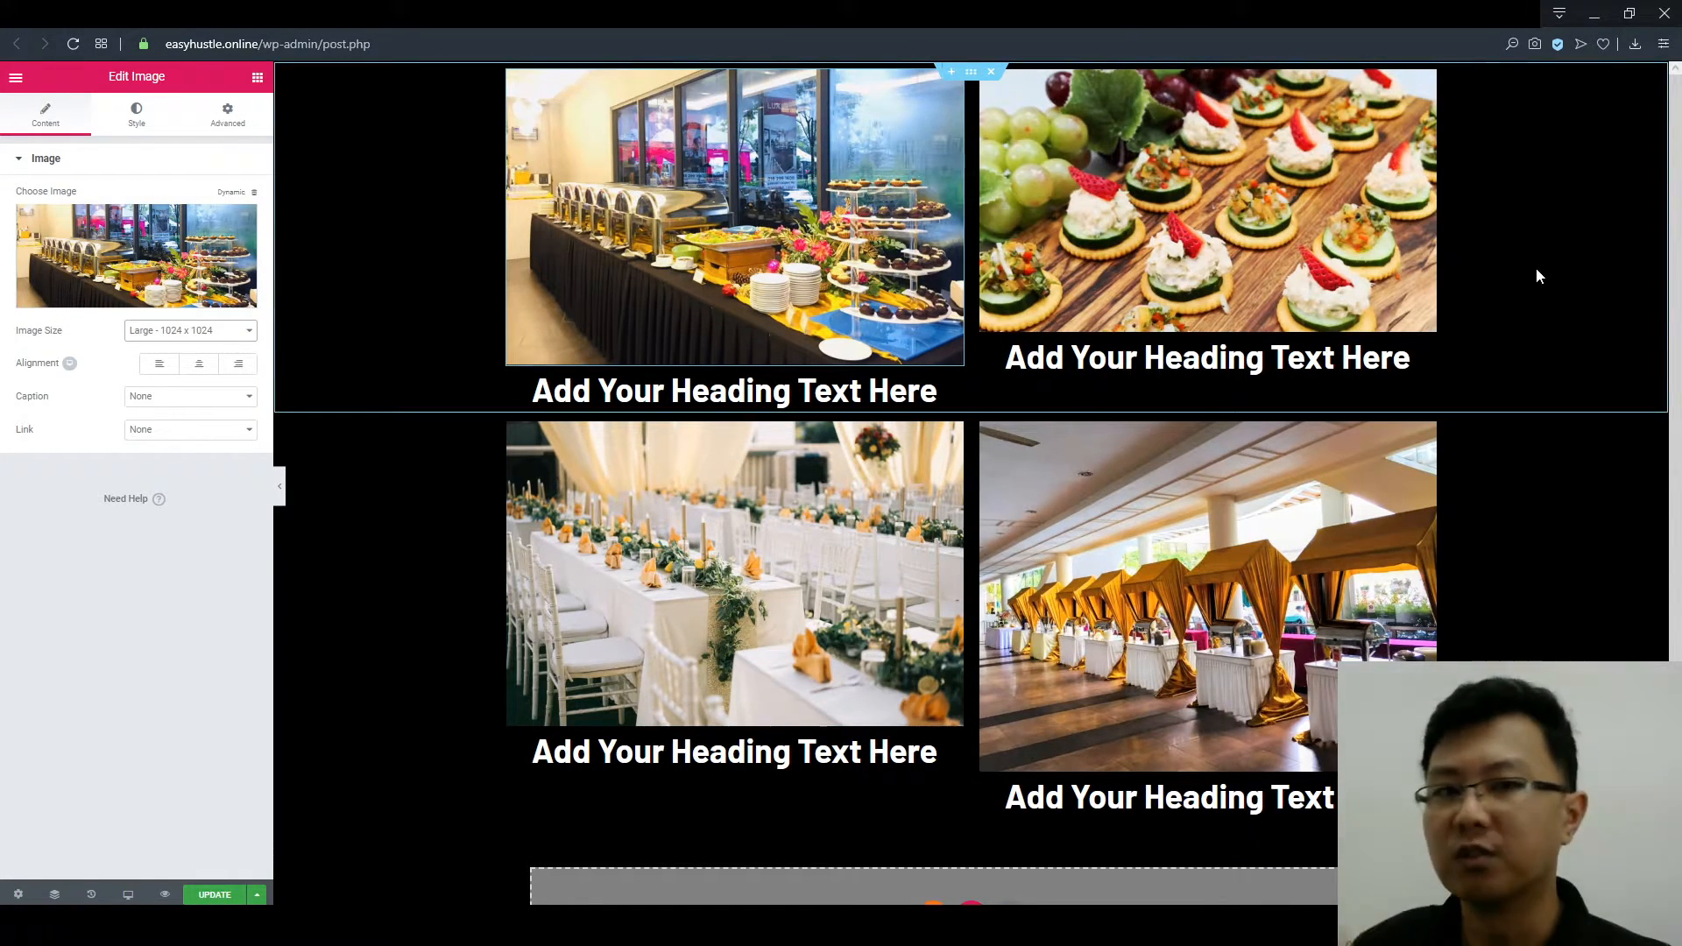
{"action": "mouse_move", "coordinate": [1449, 323]}
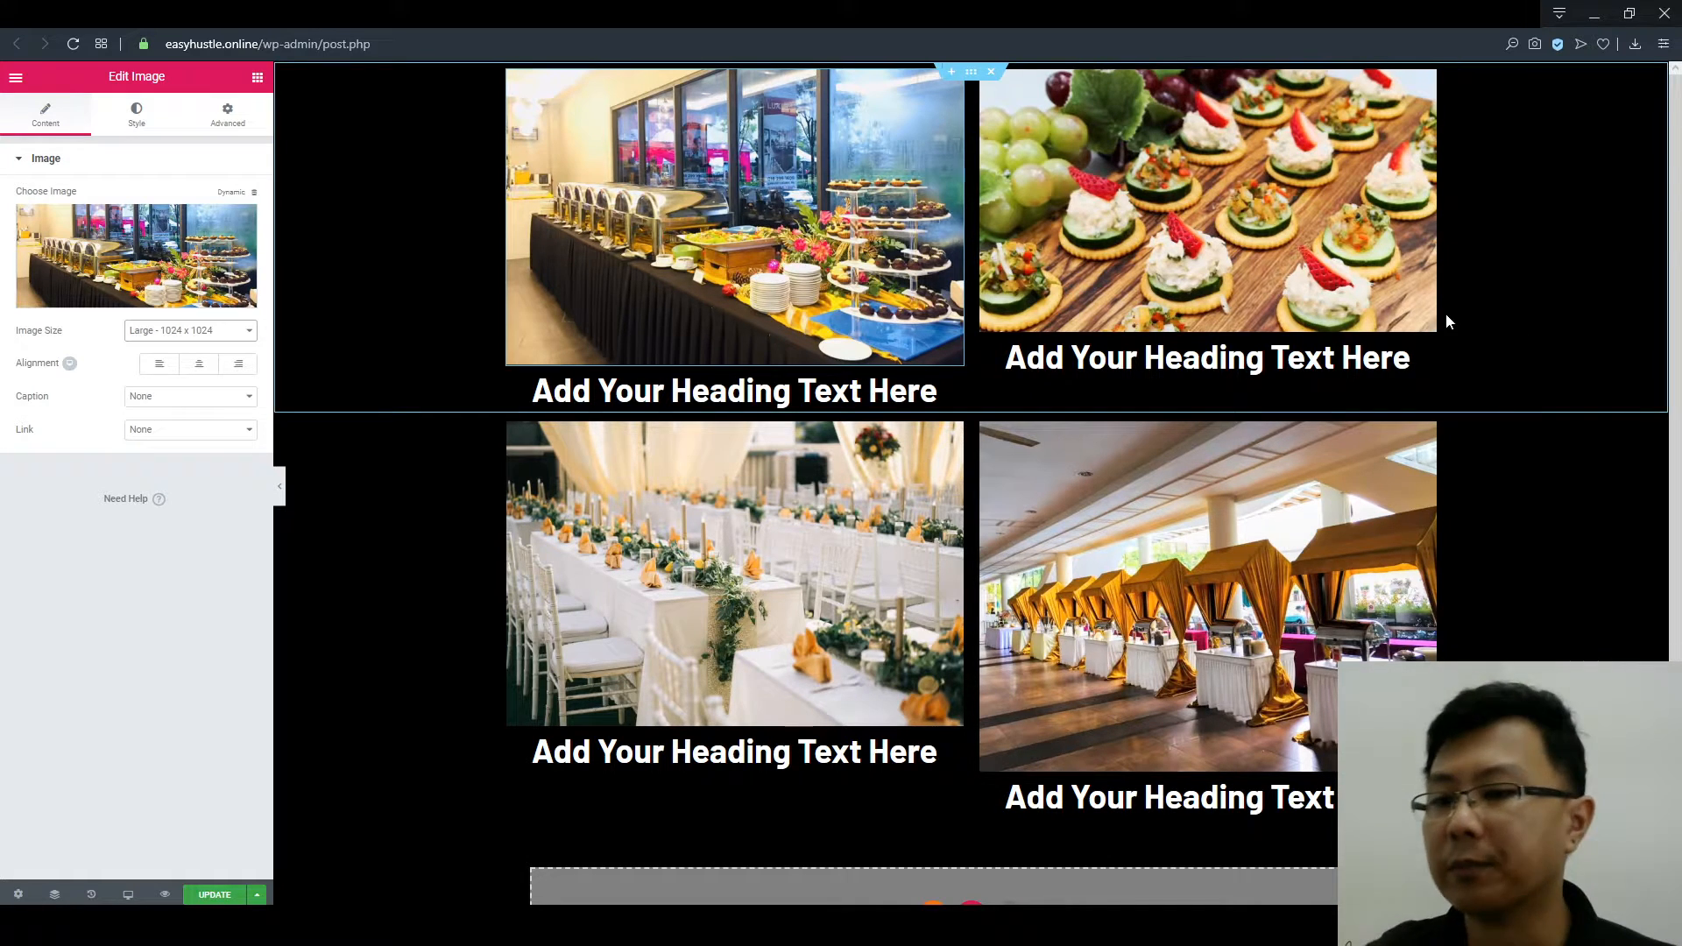
{"action": "left_click", "coordinate": [1207, 596]}
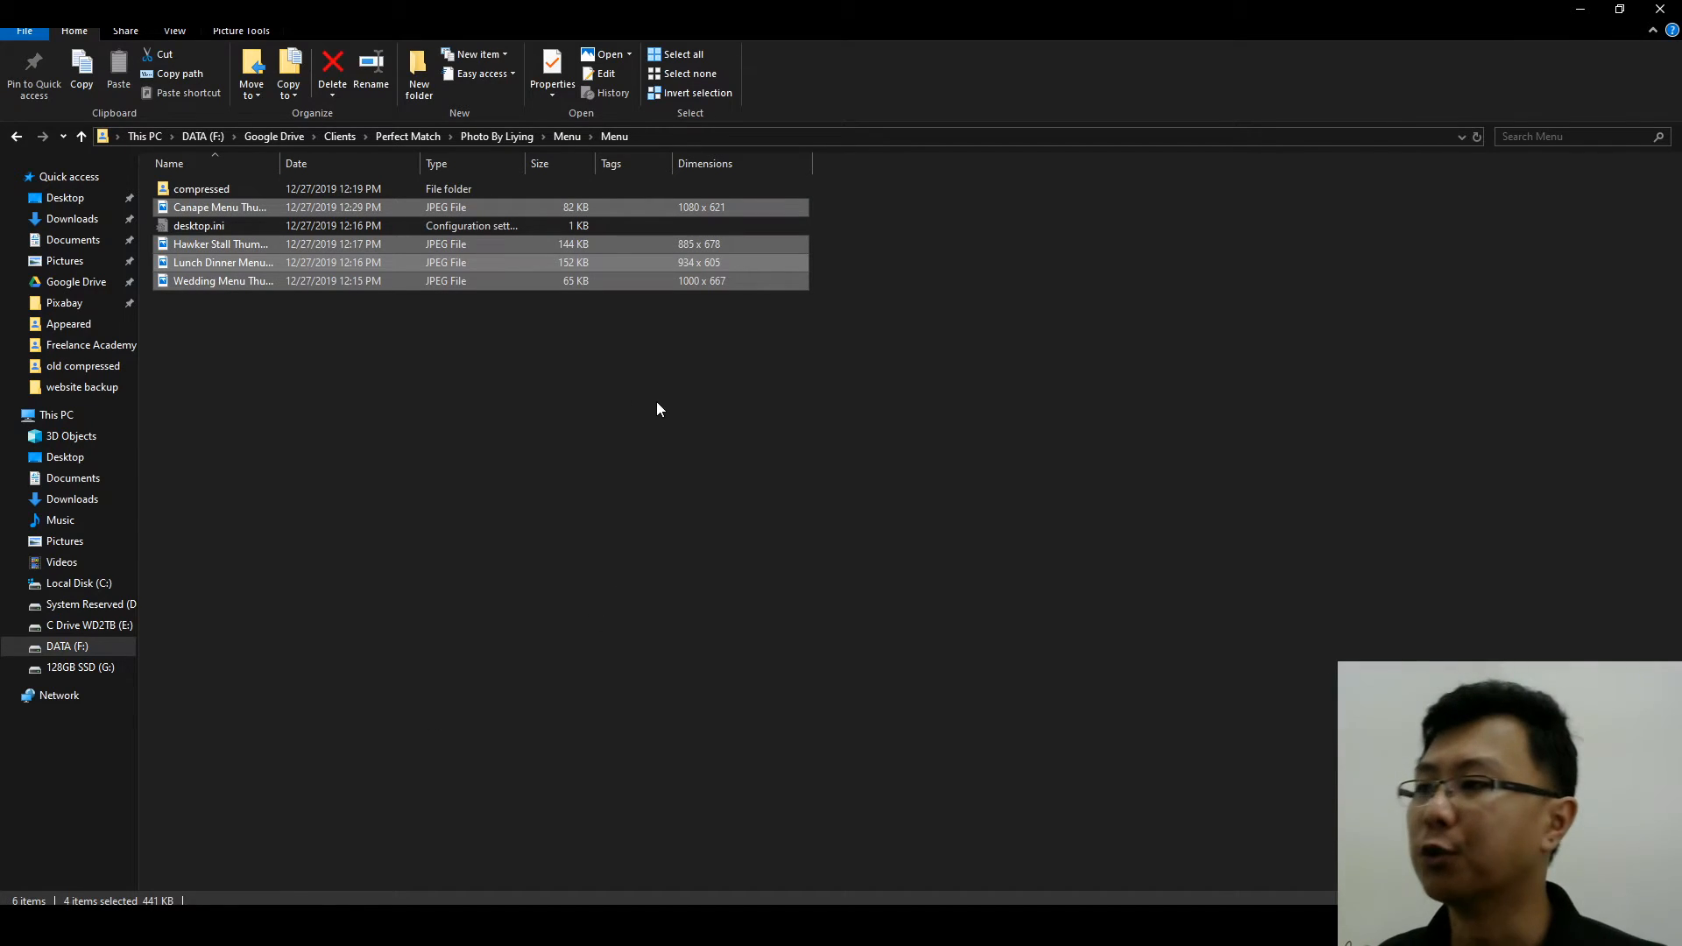
{"action": "mouse_move", "coordinate": [618, 429]}
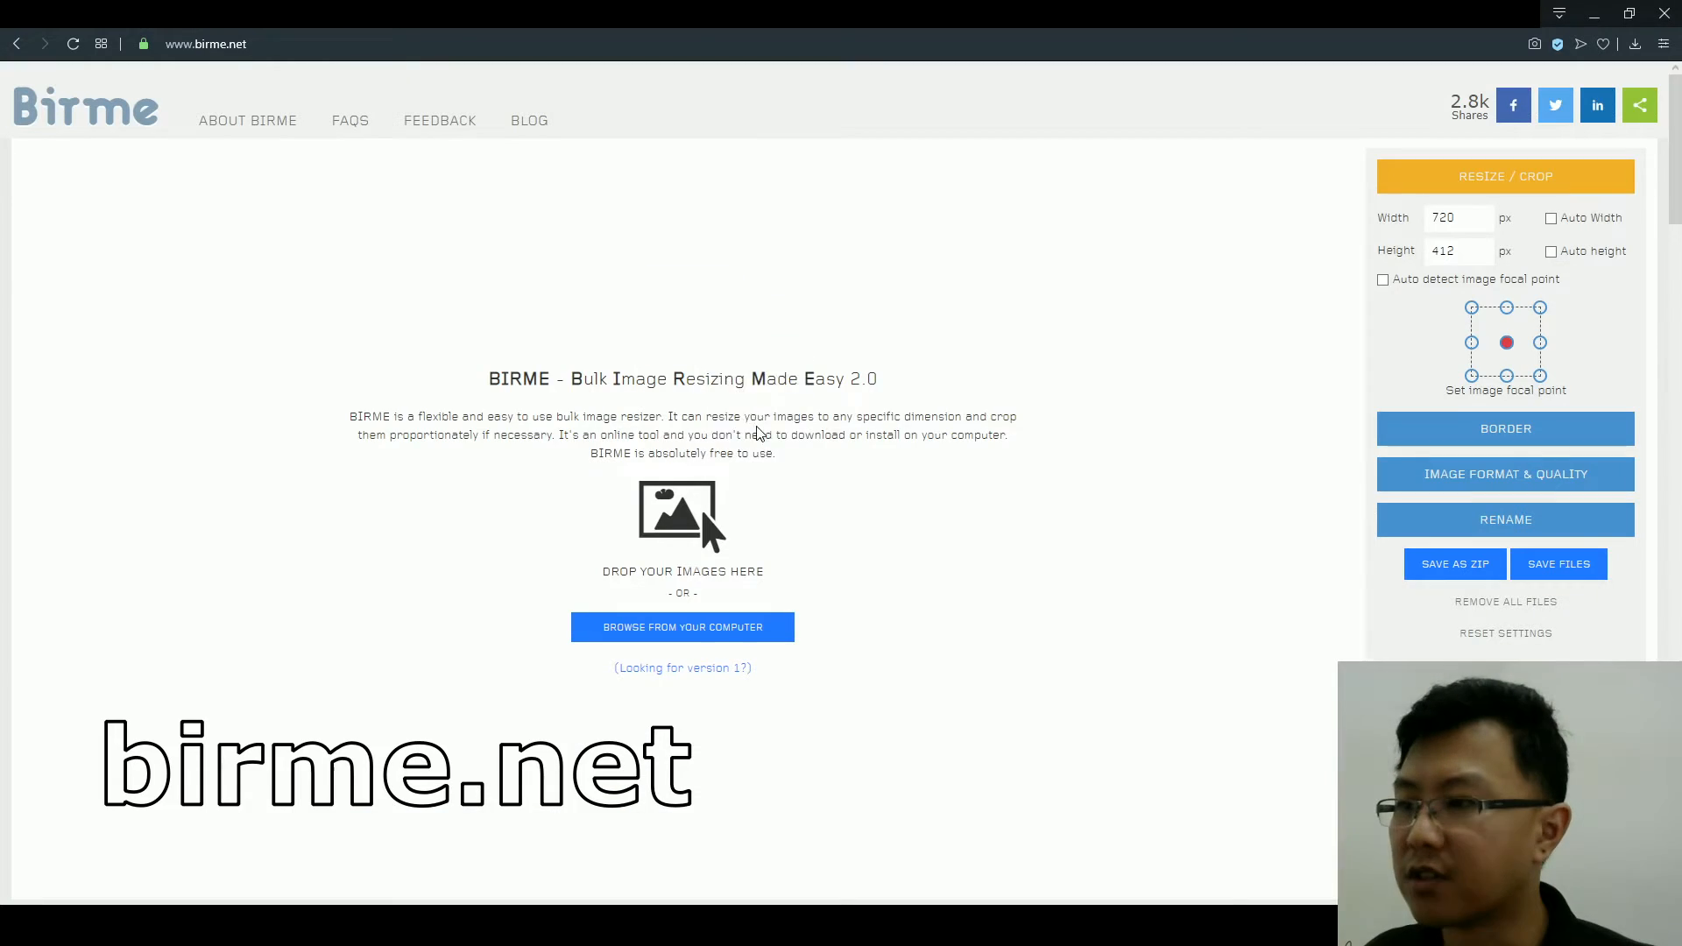
Step: Import the catering photos and enter output width 600 and height 300
{"action": "left_click", "coordinate": [682, 627]}
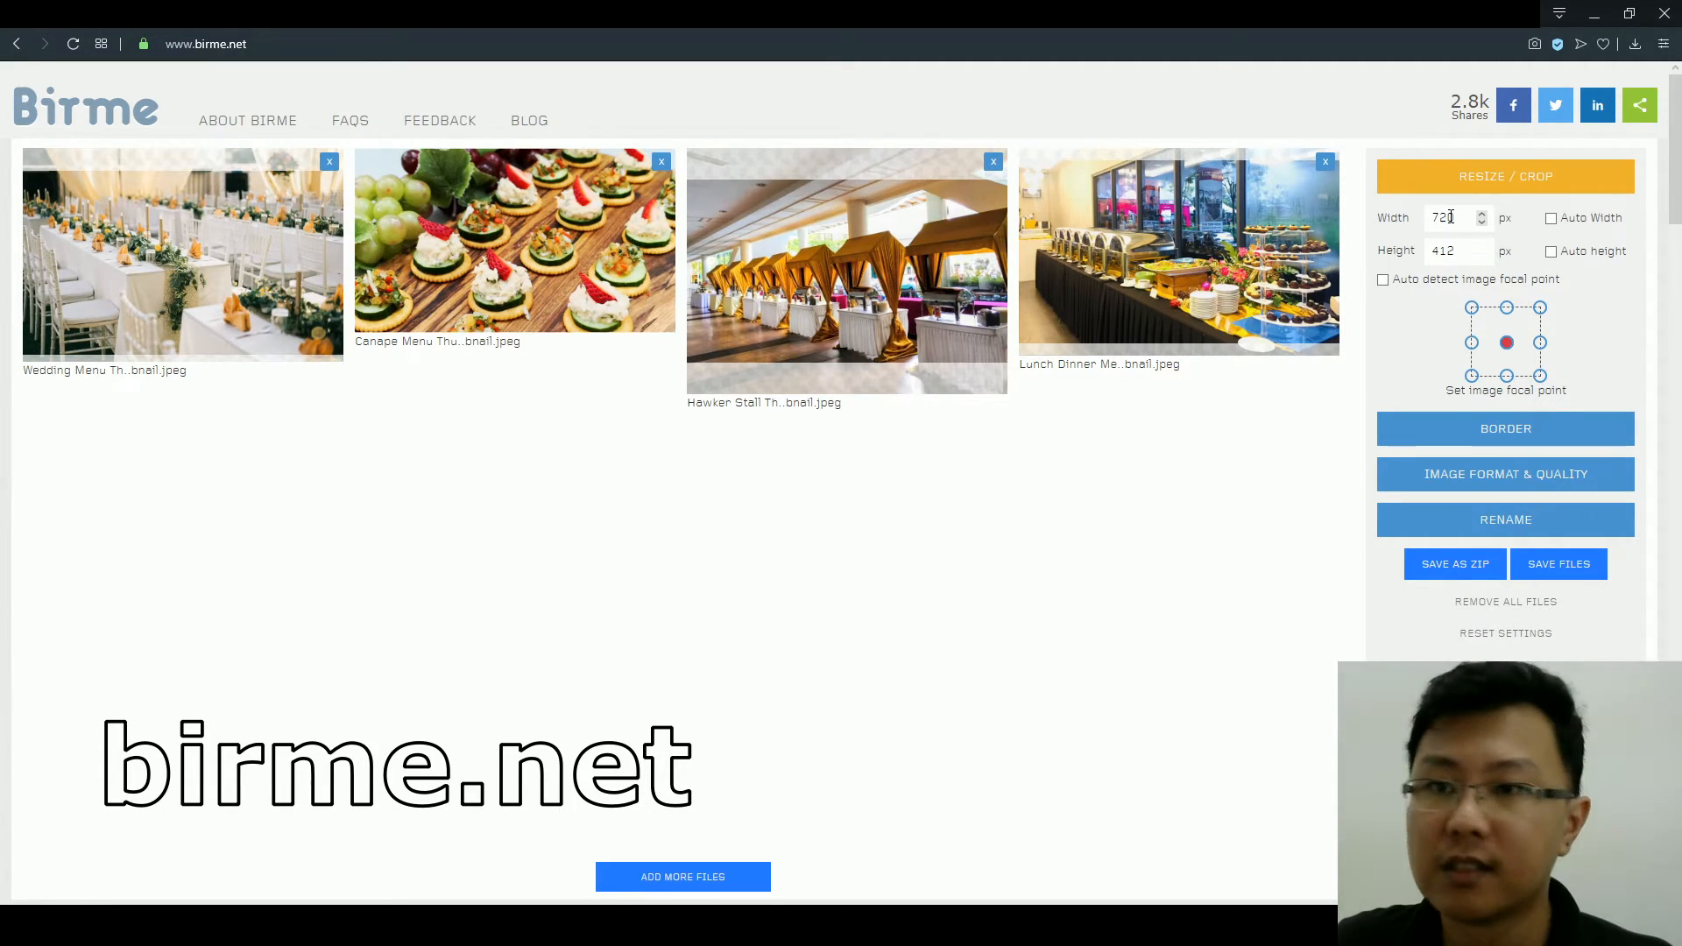
{"action": "type", "text": "600"}
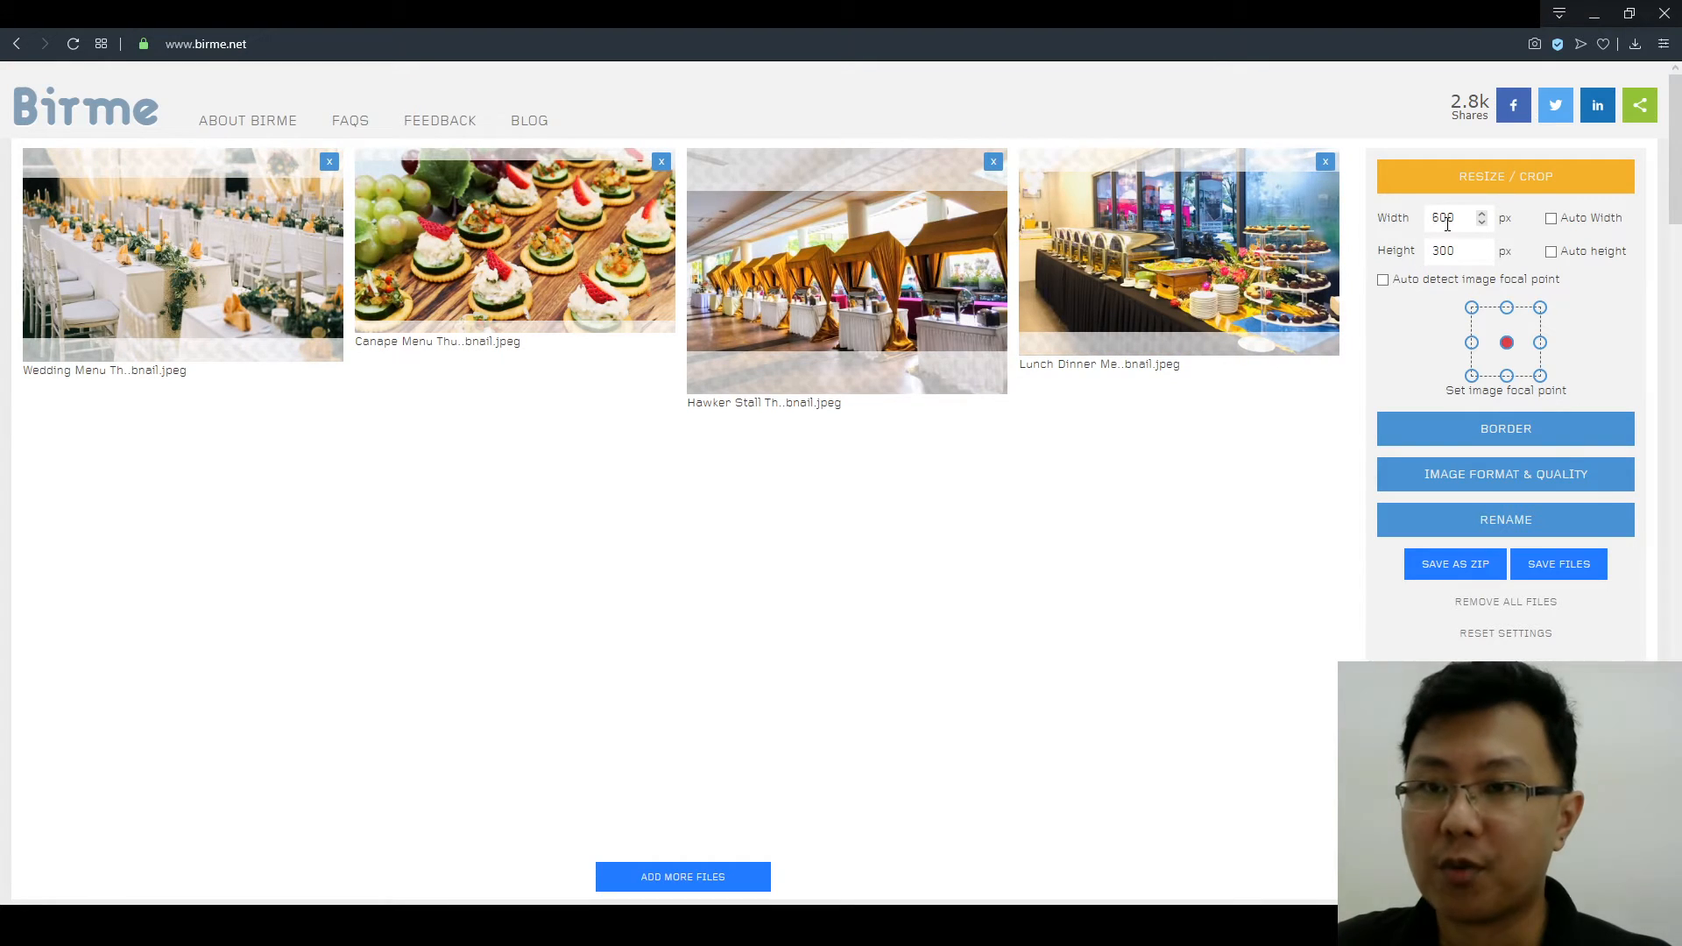
{"action": "type", "text": "300"}
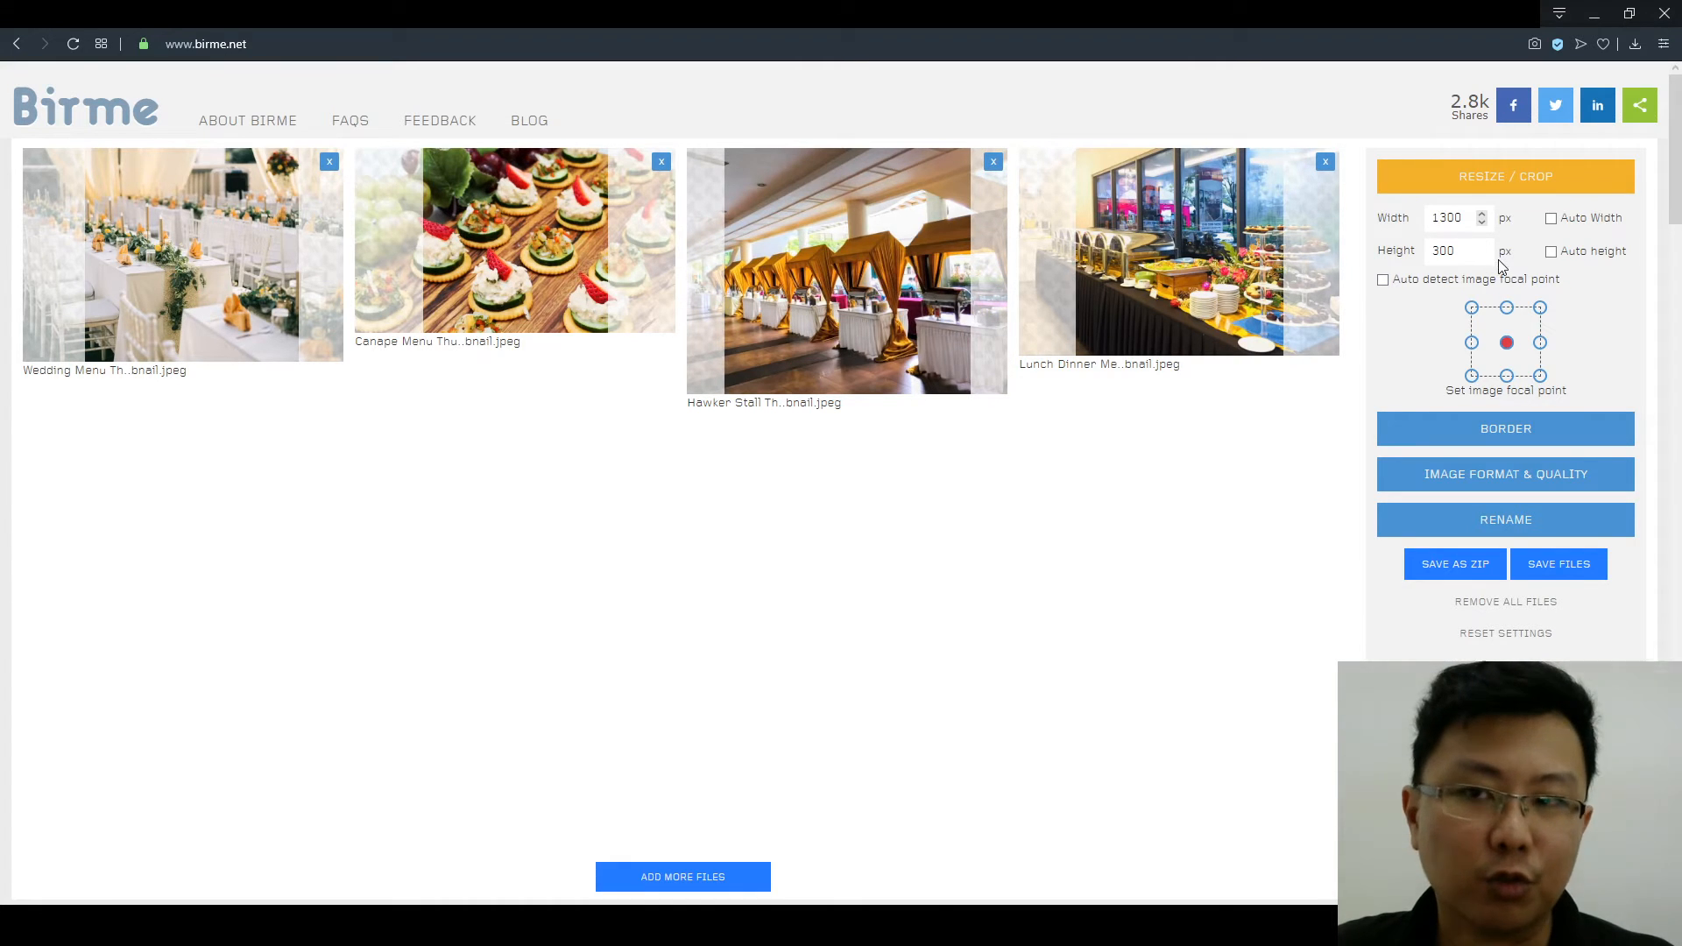
Step: Set the output width to 300 for 300 by 300 crops and download birme.zip
{"action": "left_click", "coordinate": [1482, 246]}
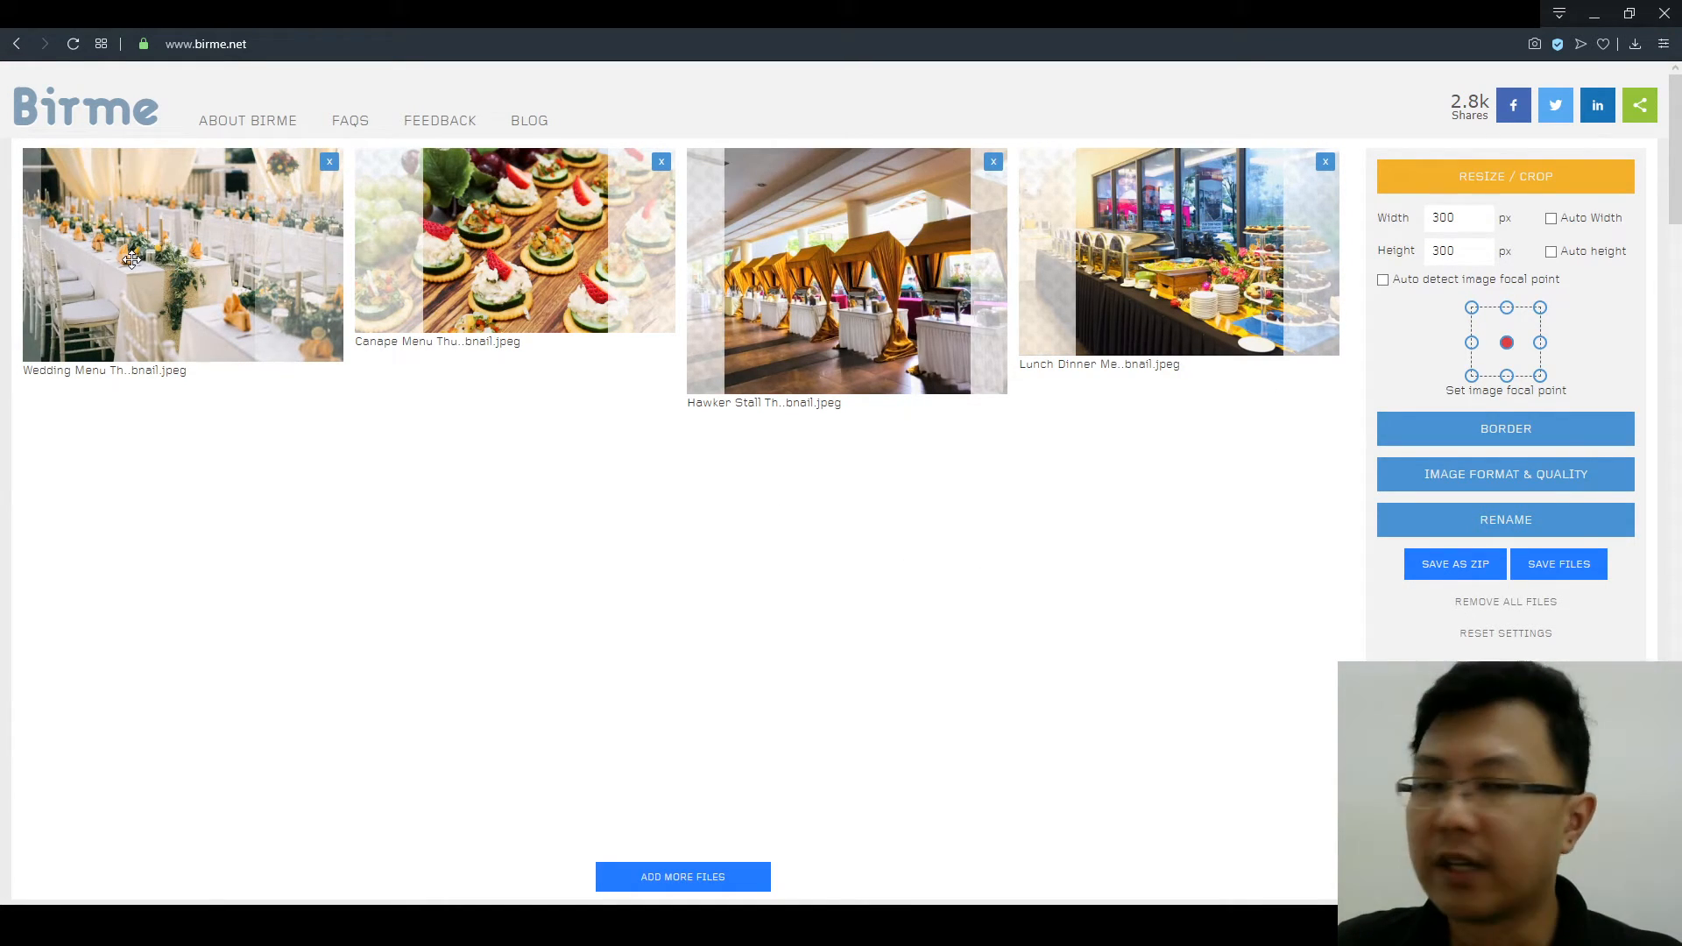
{"action": "mouse_move", "coordinate": [170, 258]}
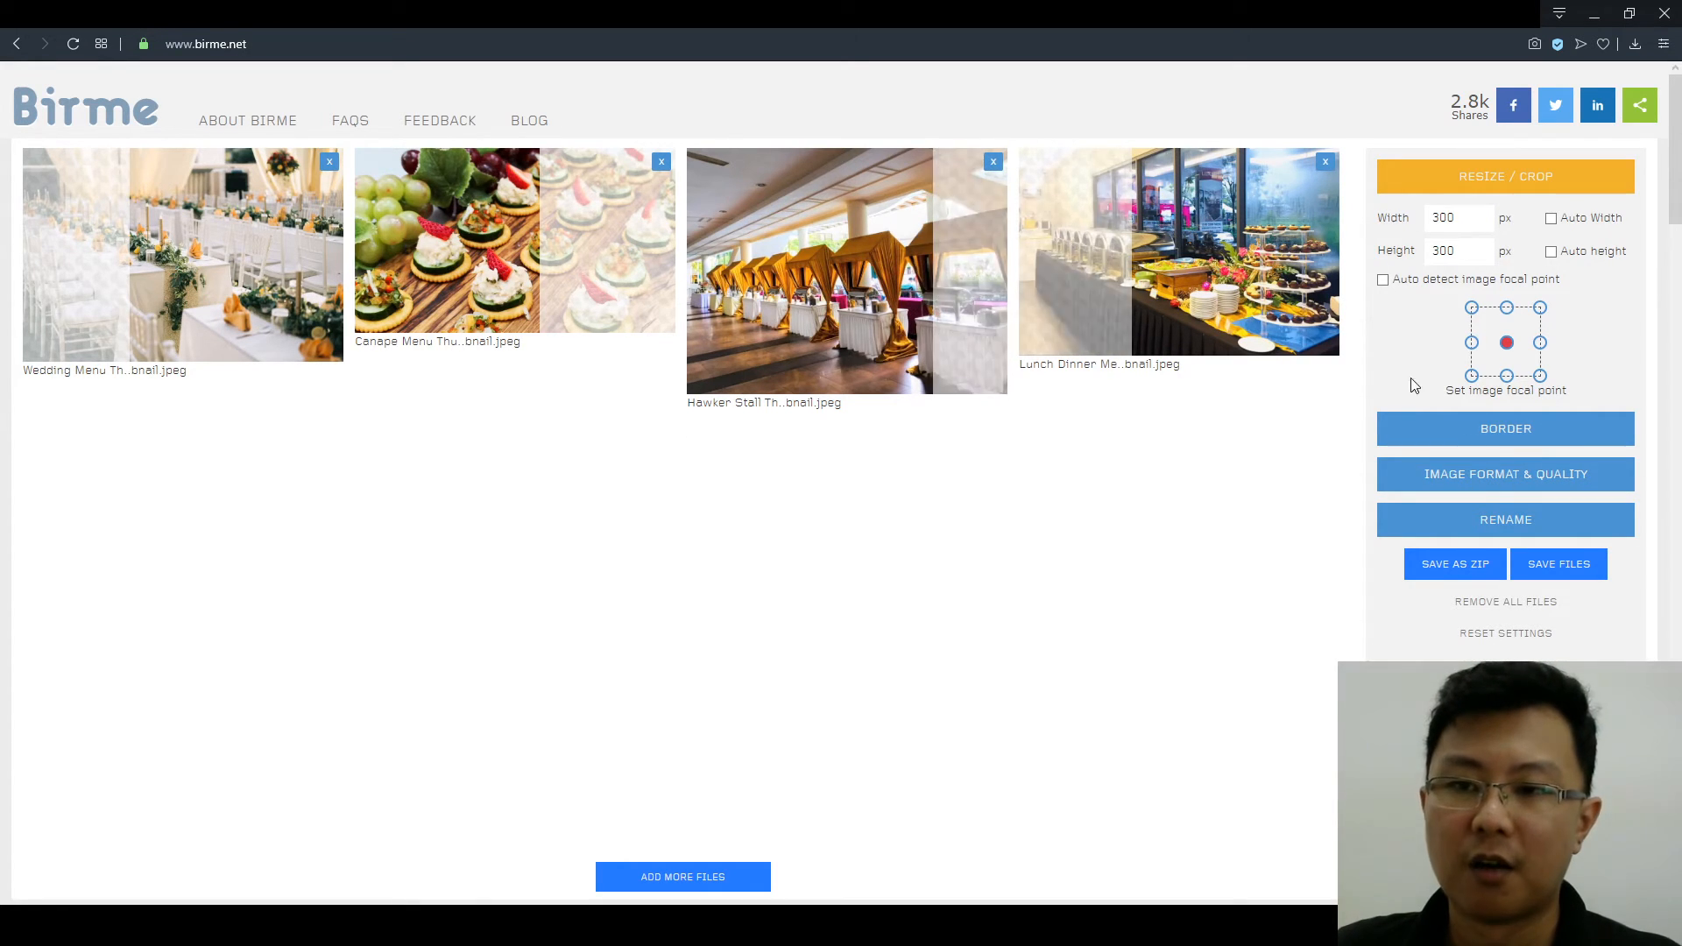
{"action": "left_click", "coordinate": [1454, 562]}
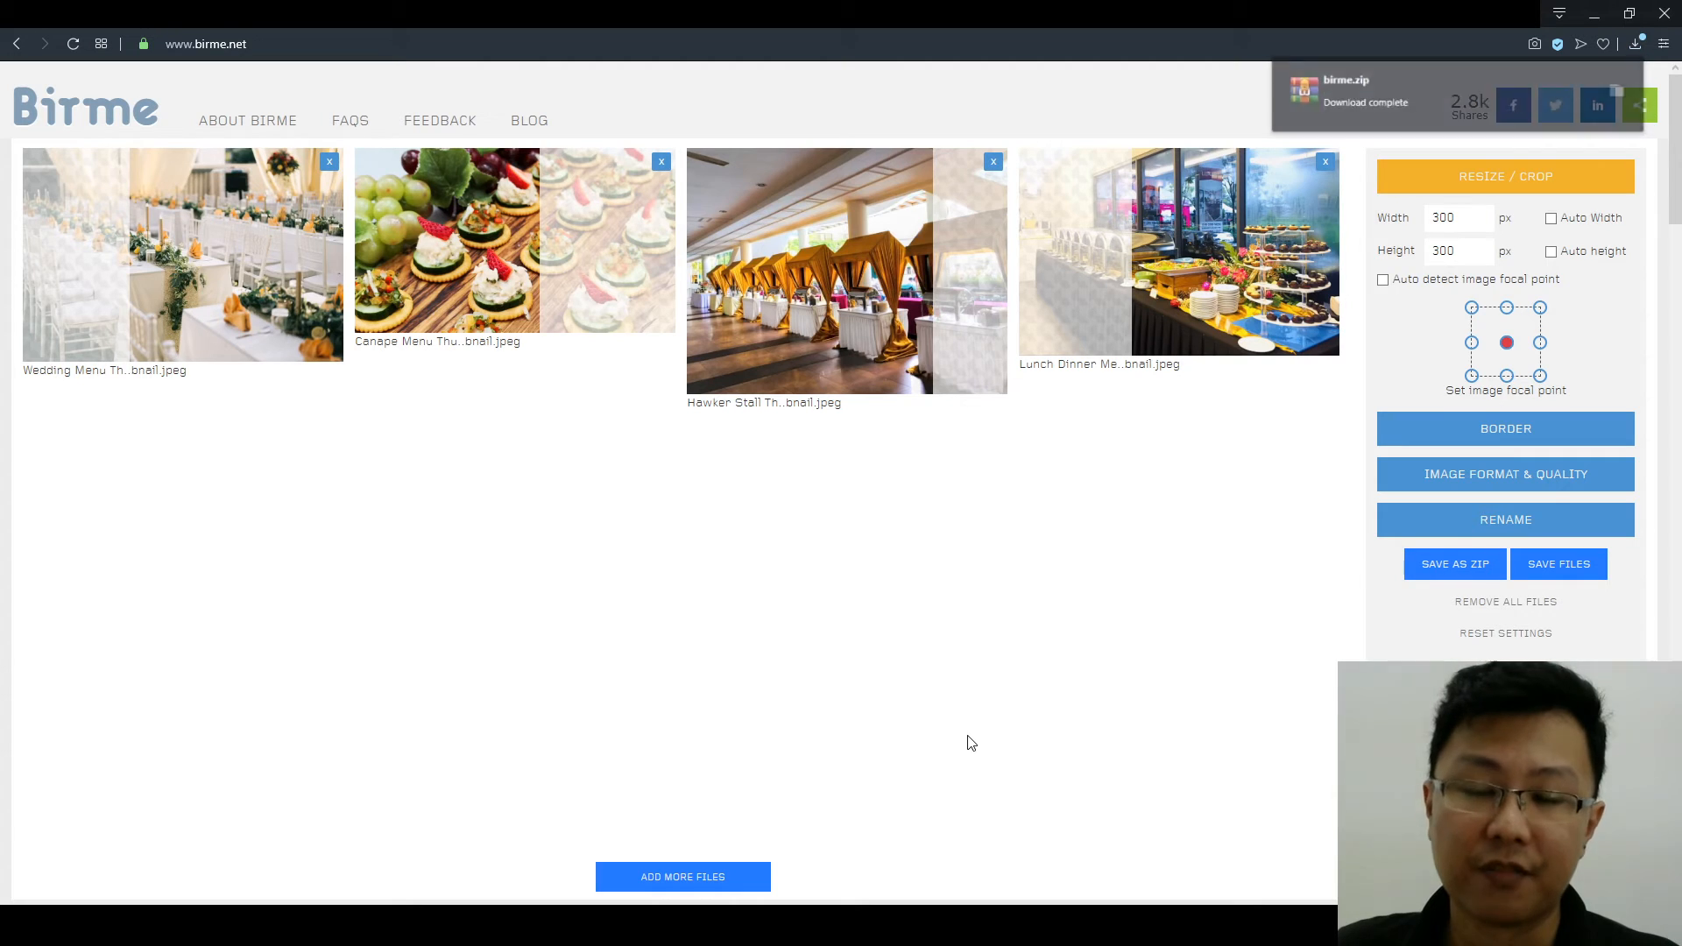